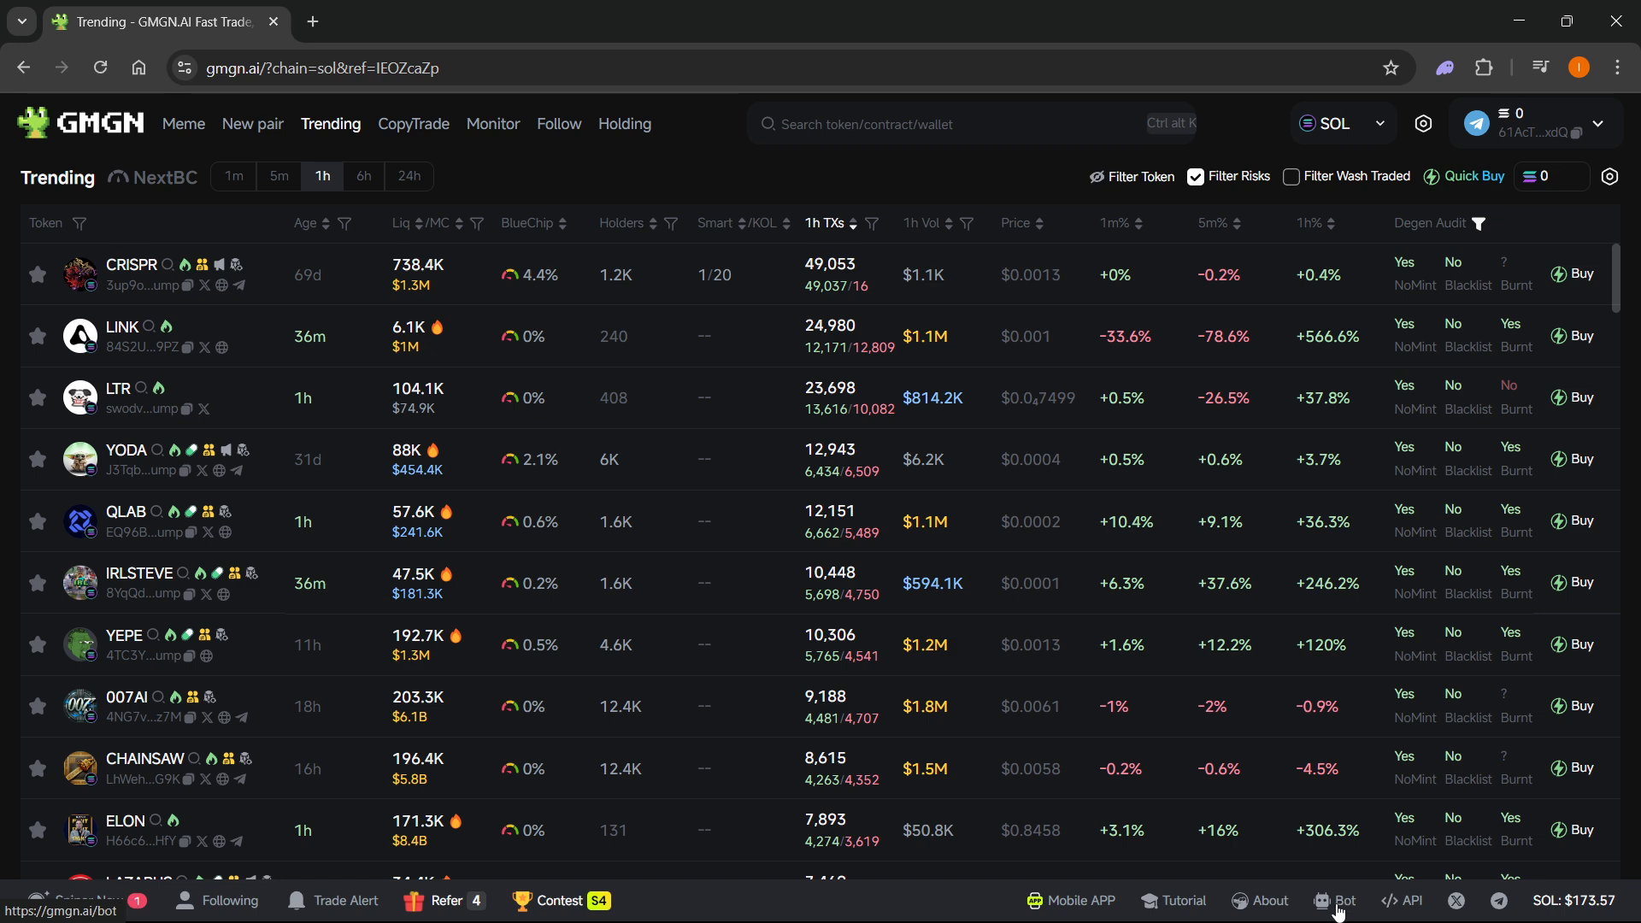
# - Open GMGN.AI's bot portal and join the GMGN Login Bot in Telegram
pyautogui.click(1342, 901)
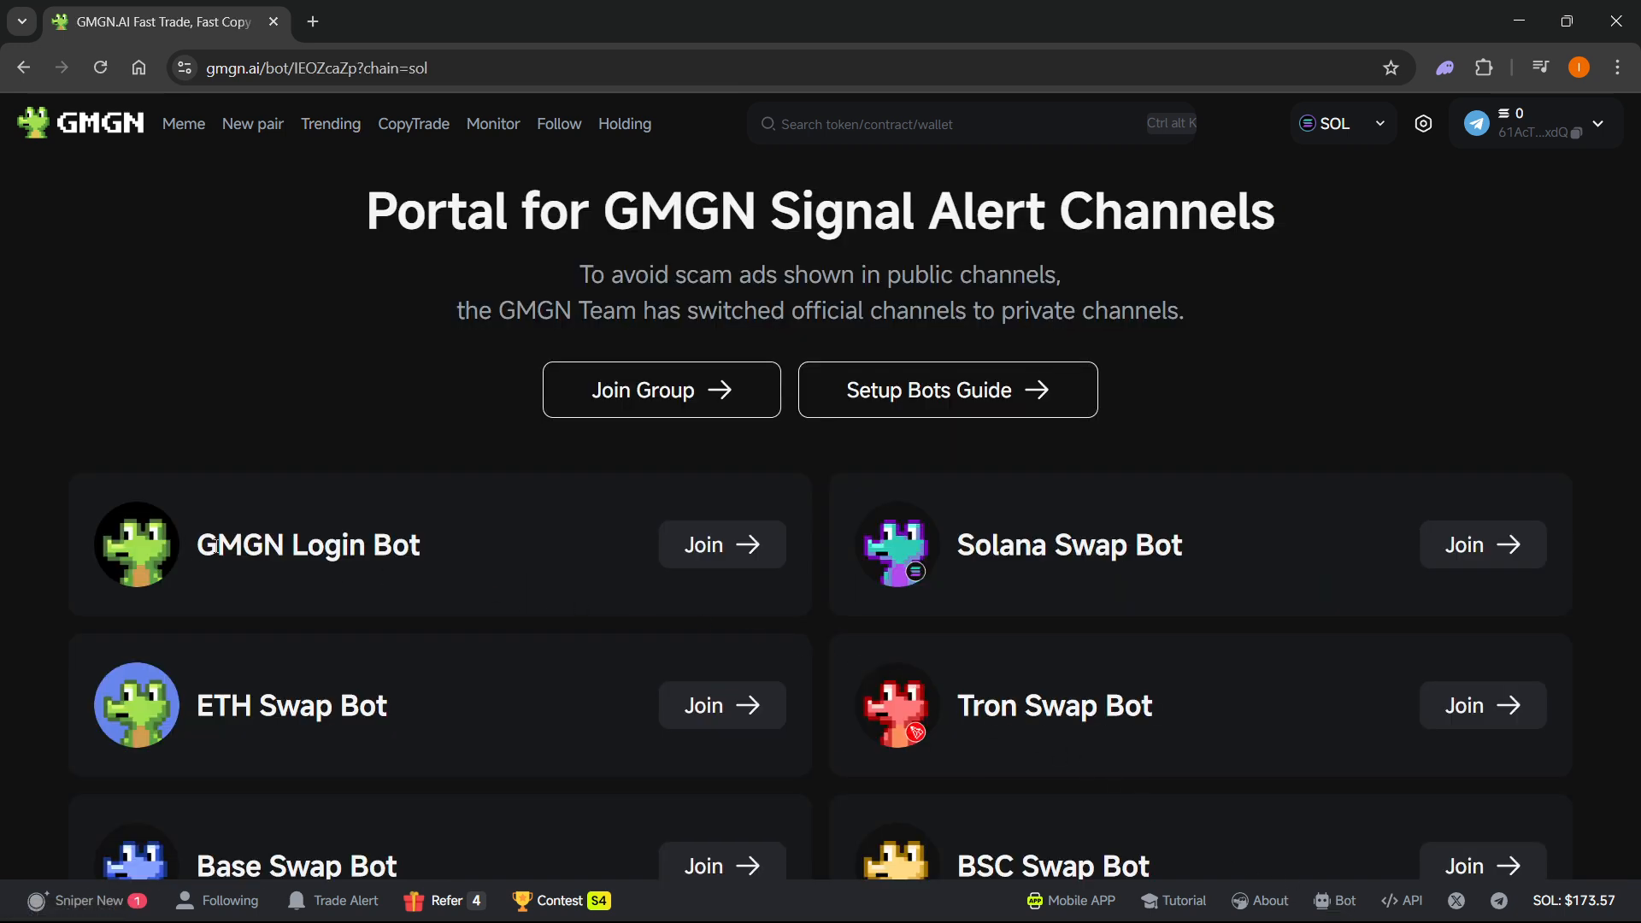
pyautogui.moveTo(643, 541)
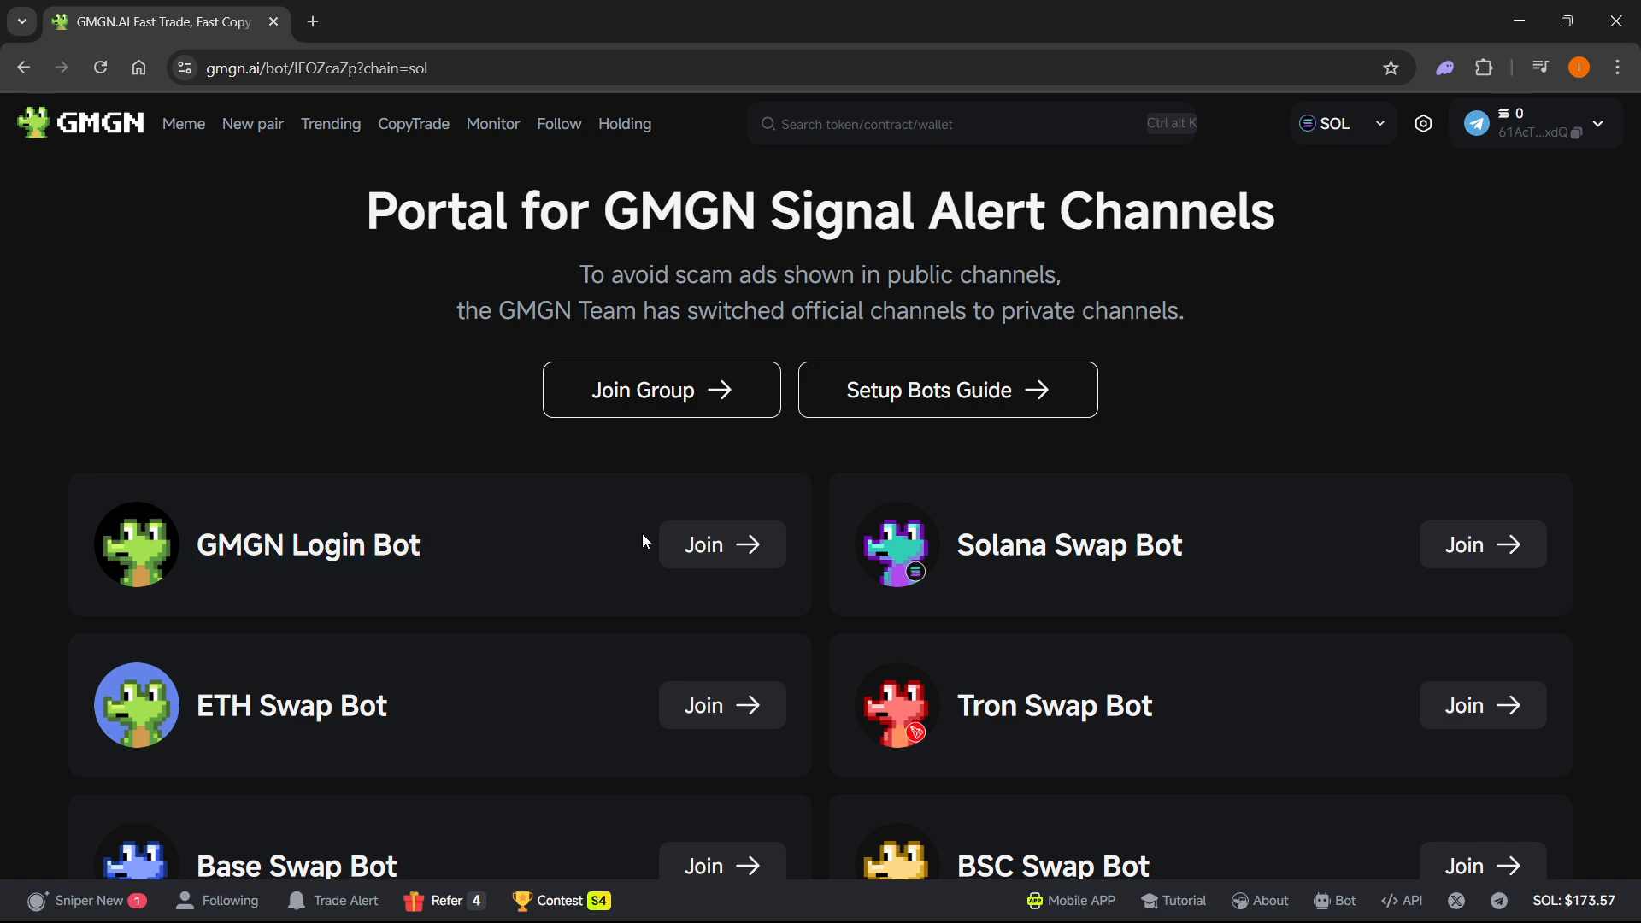
pyautogui.click(722, 544)
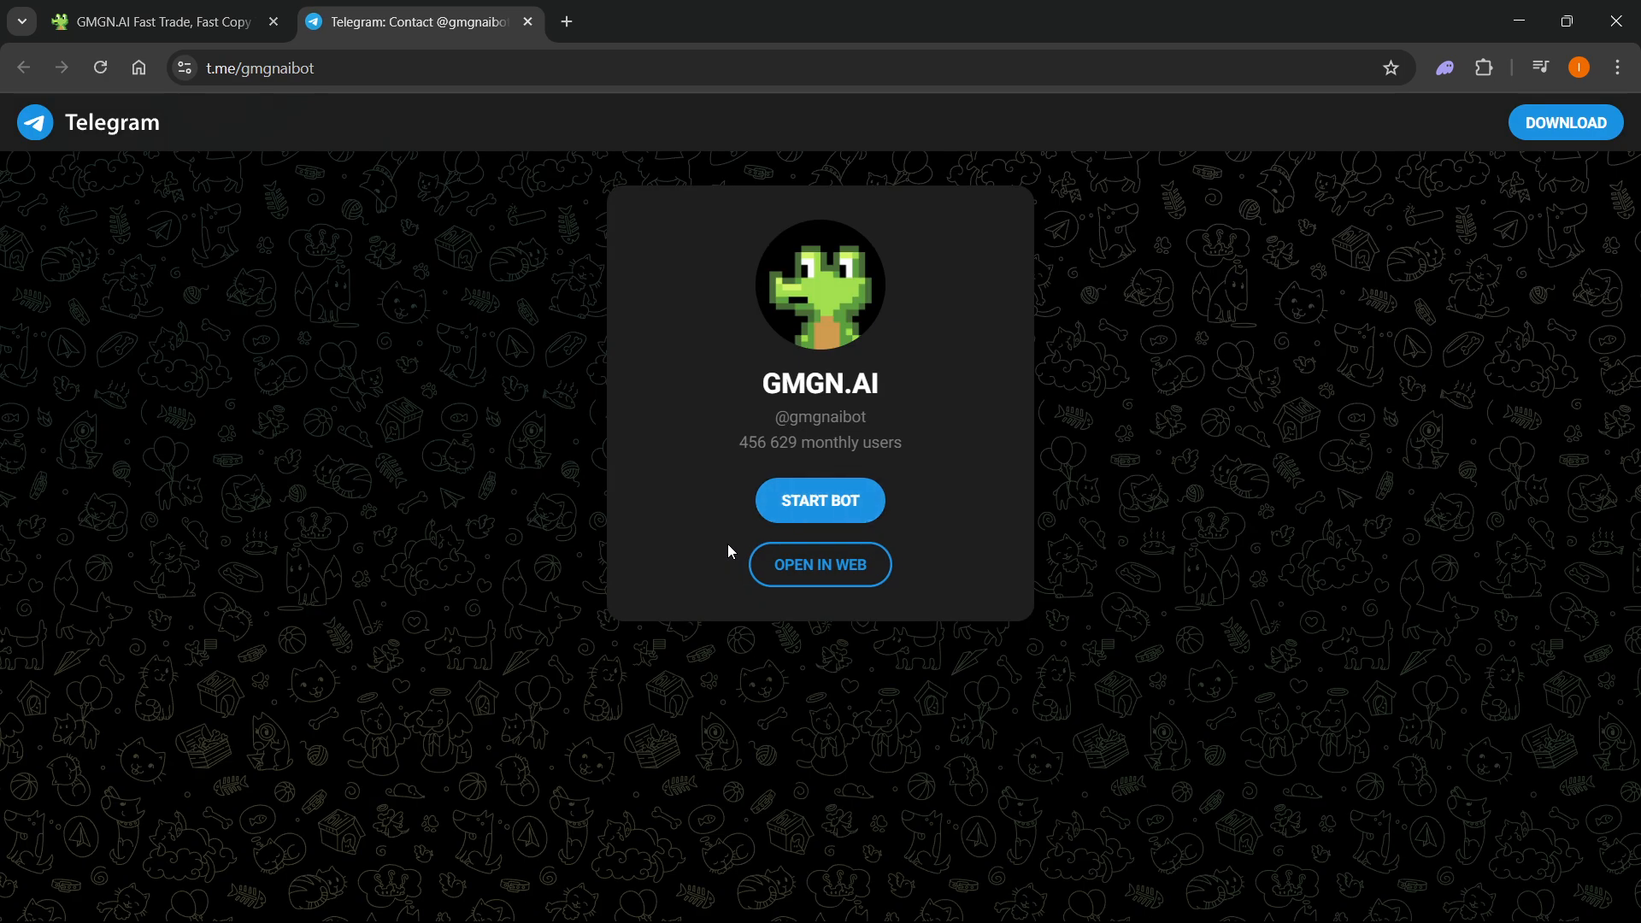
pyautogui.moveTo(873, 533)
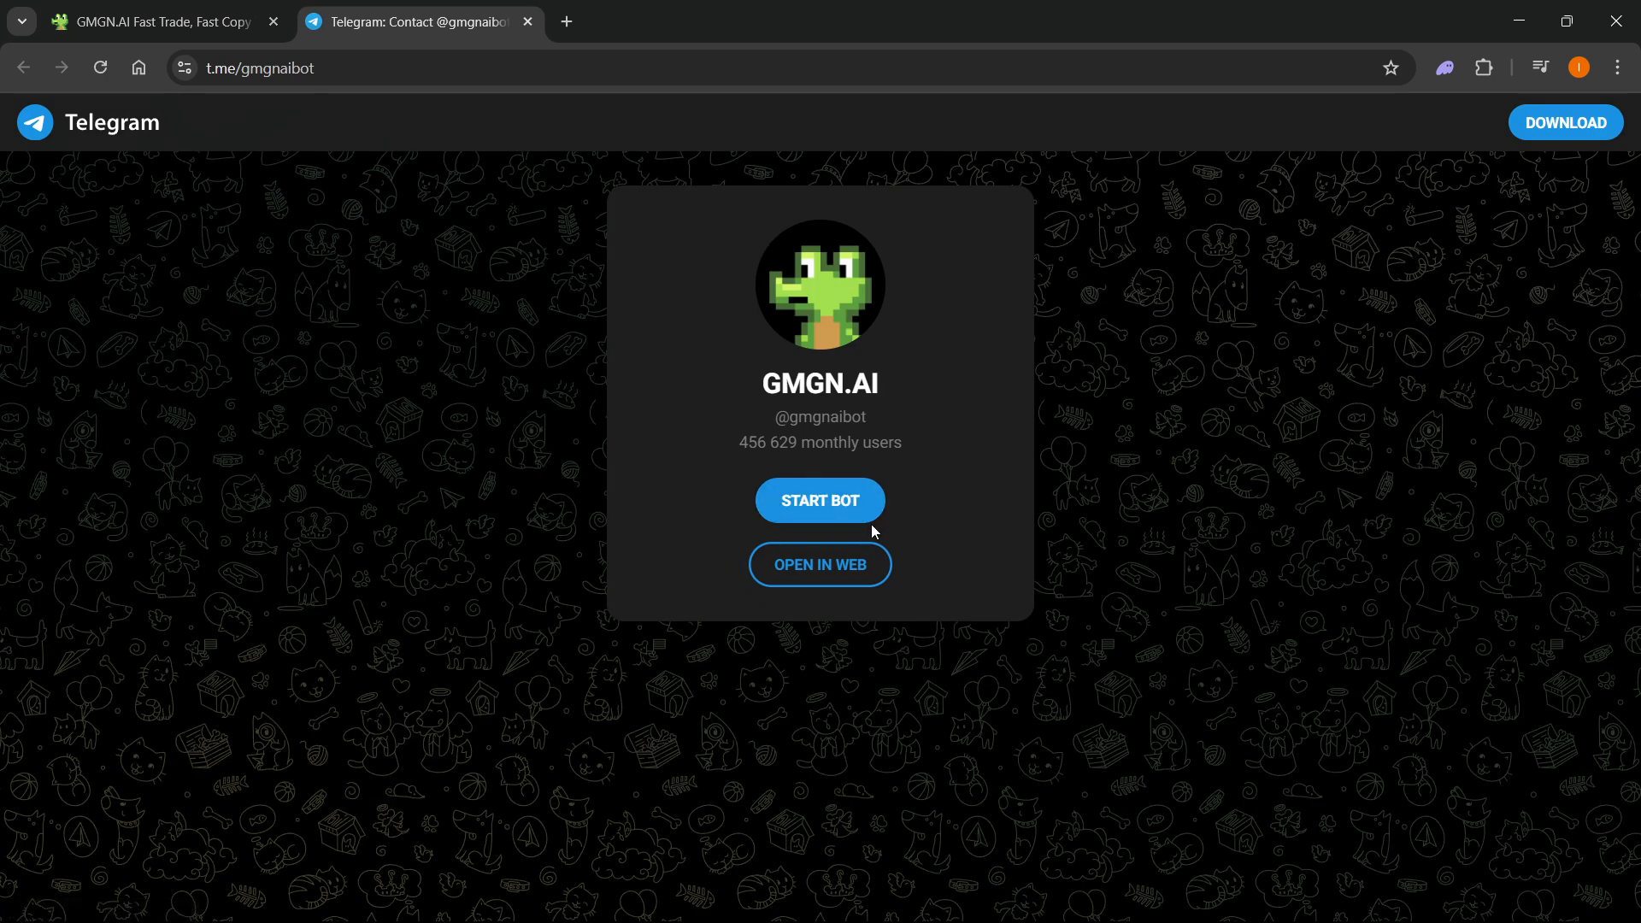
pyautogui.moveTo(812, 513)
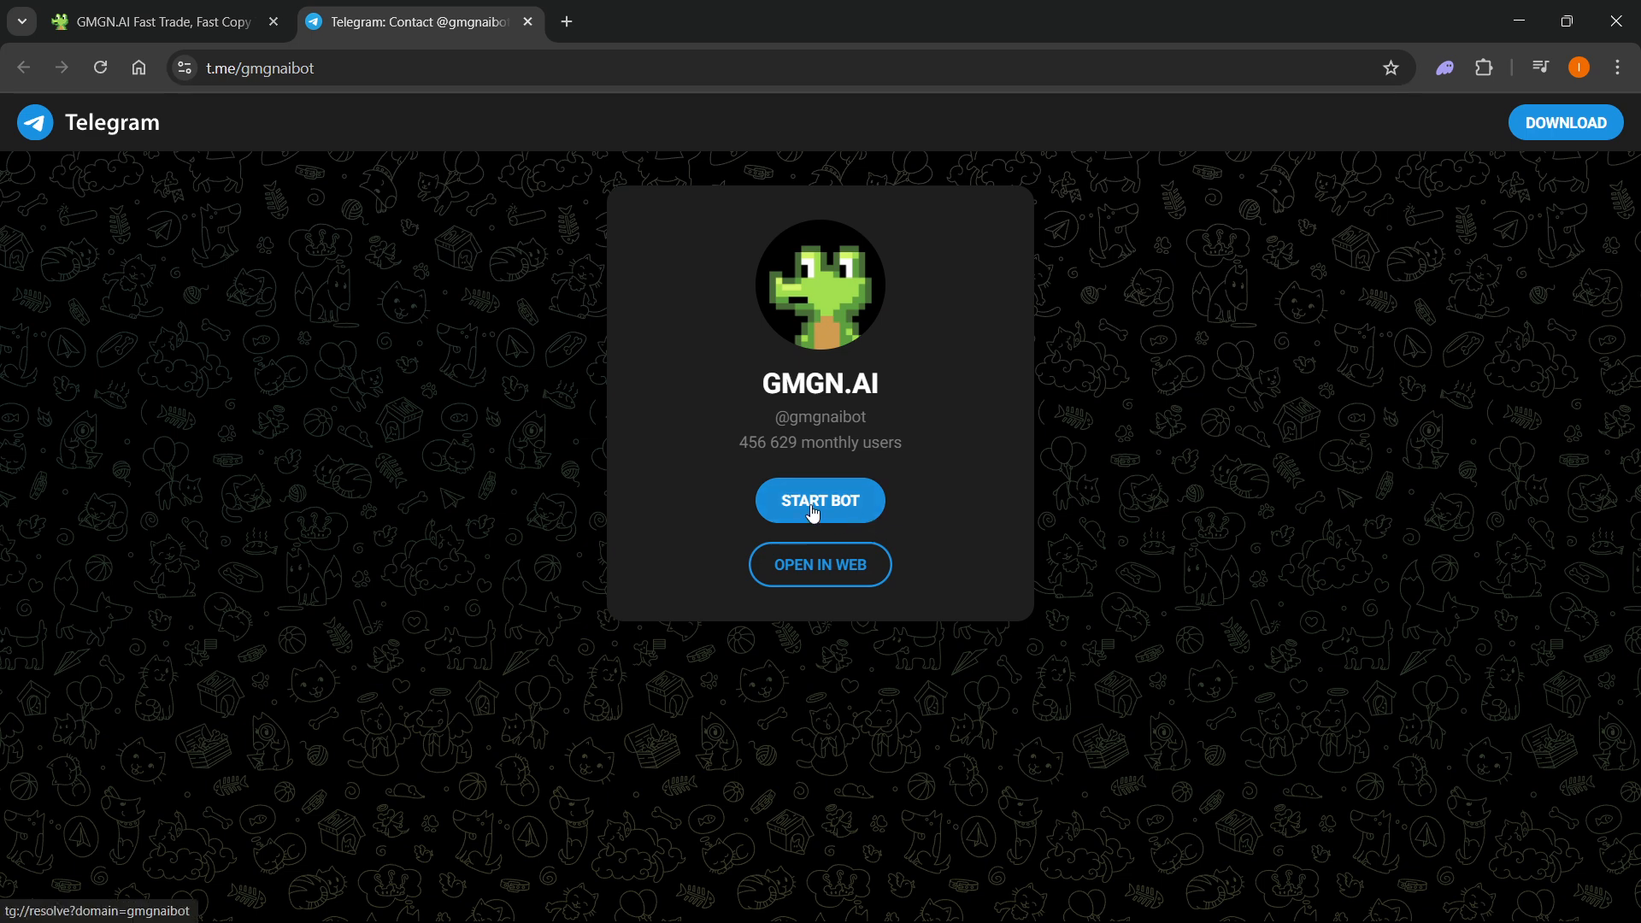
pyautogui.moveTo(839, 301)
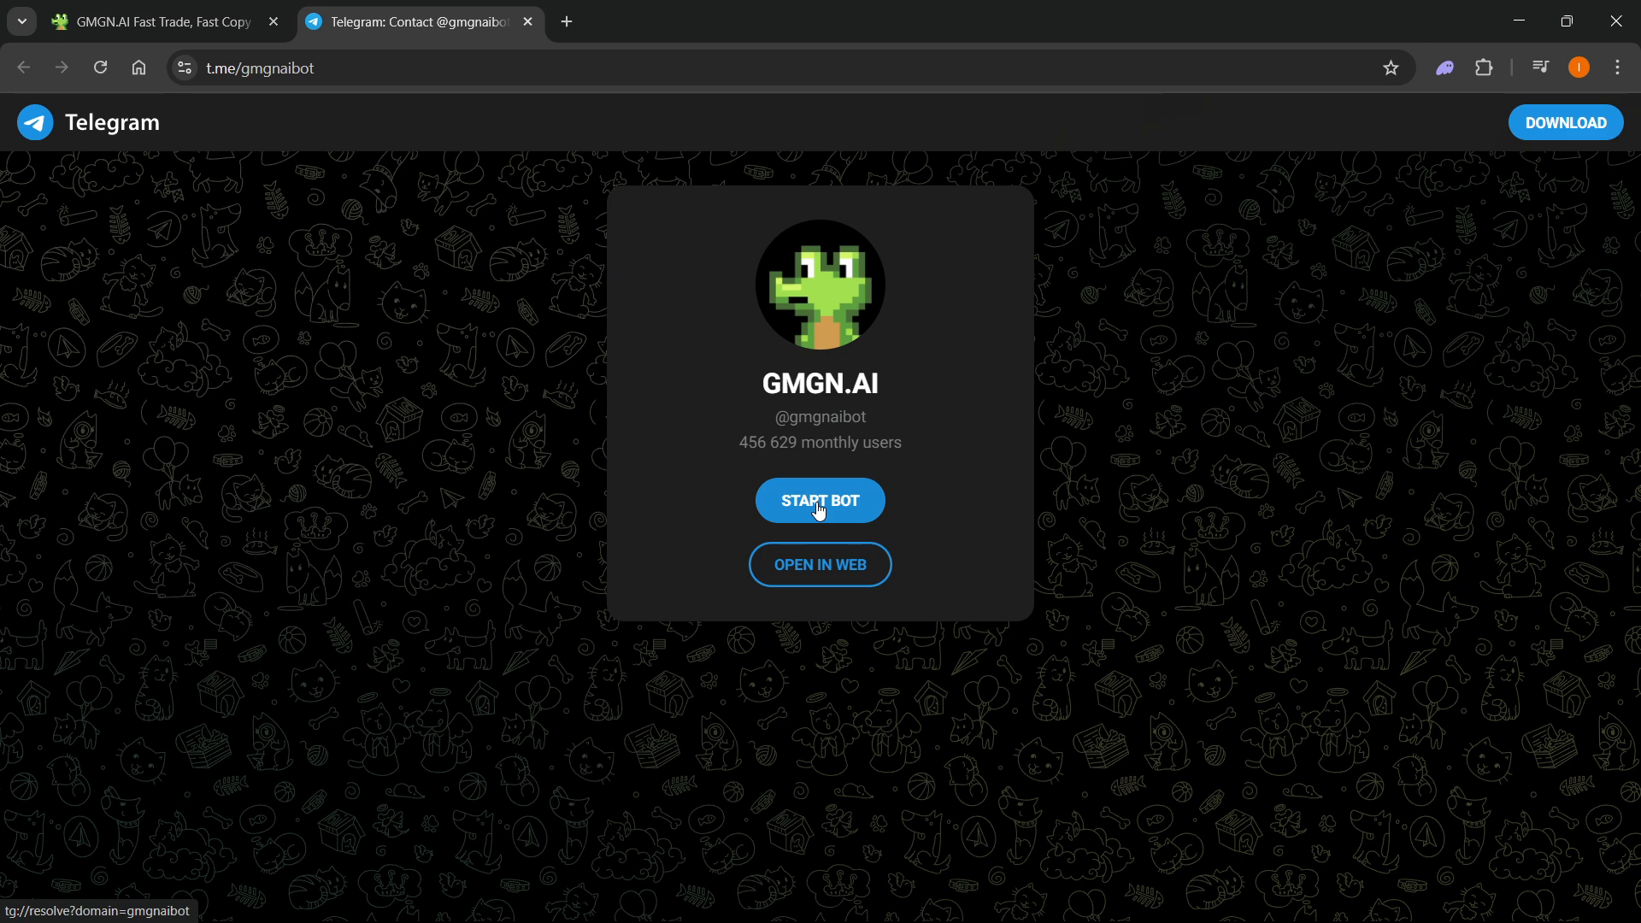
pyautogui.moveTo(808, 583)
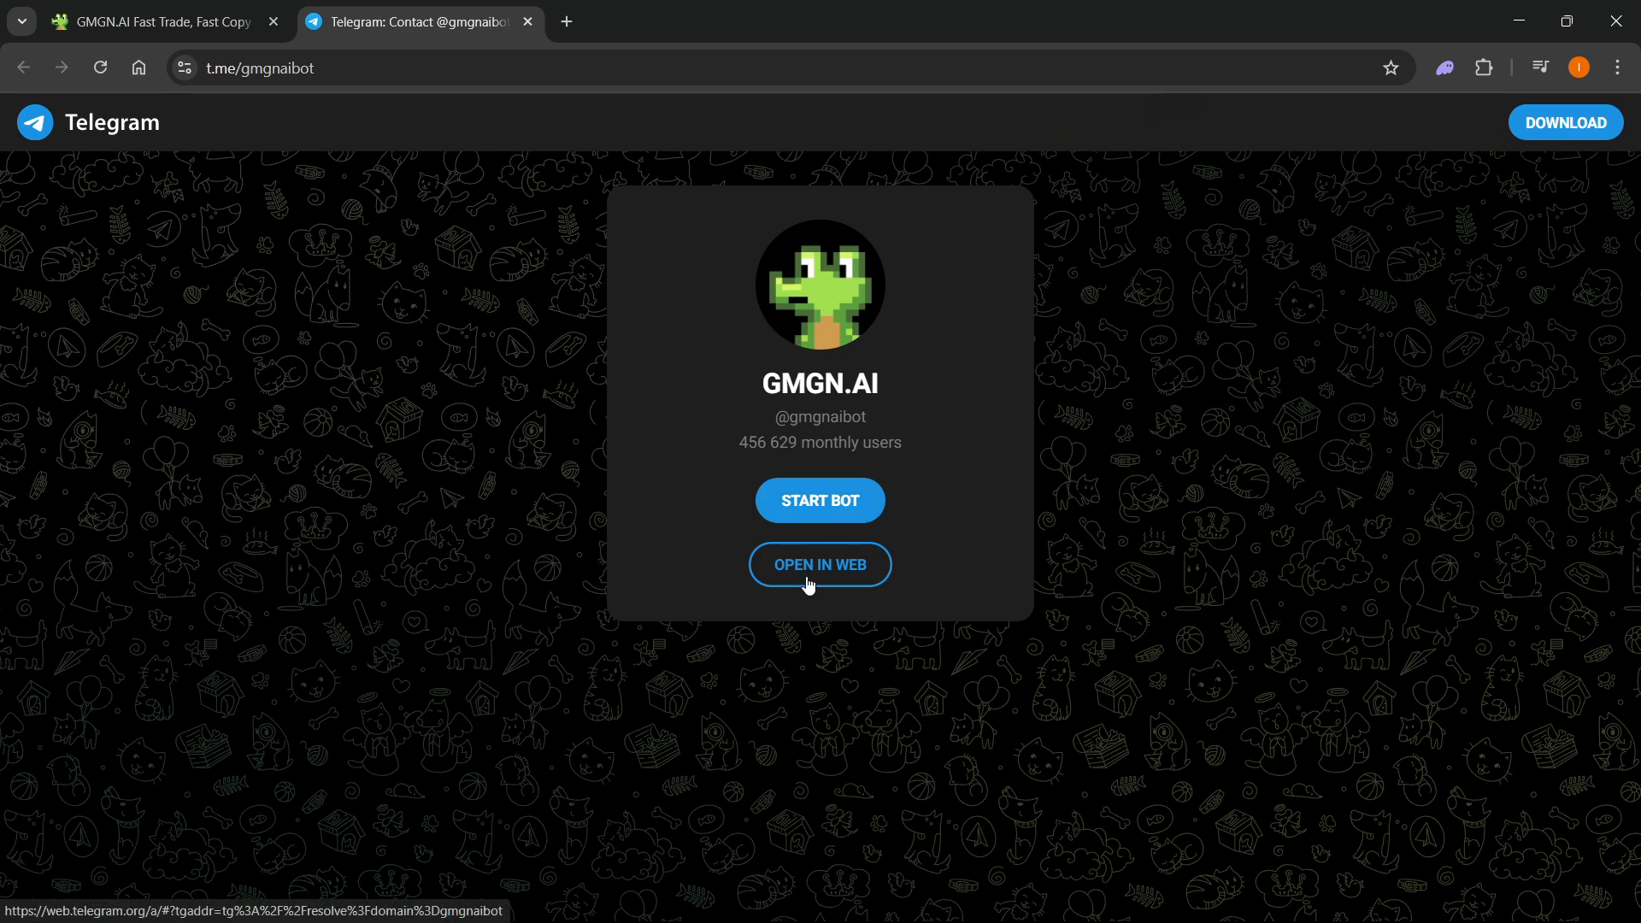
# - Choose OPEN IN WEB on the t.me/gmgnaibot page to load the bot in Telegram Web
pyautogui.click(820, 564)
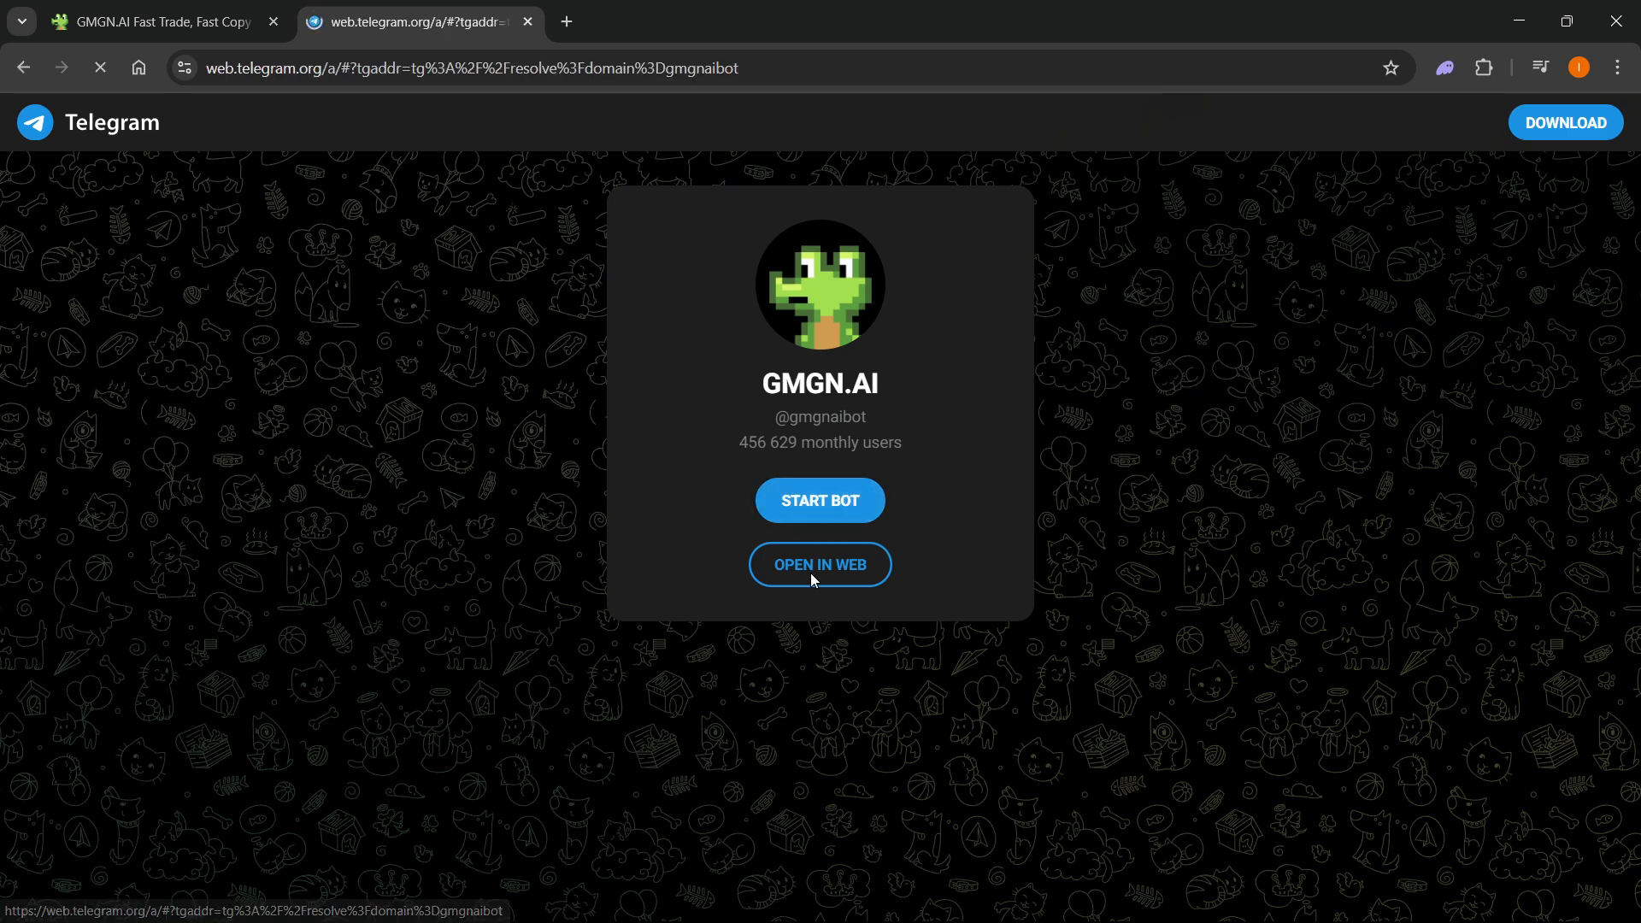
# - Send /start from the GMGN.AI bot's command menu to get its login message and wallet addresses
pyautogui.click(819, 564)
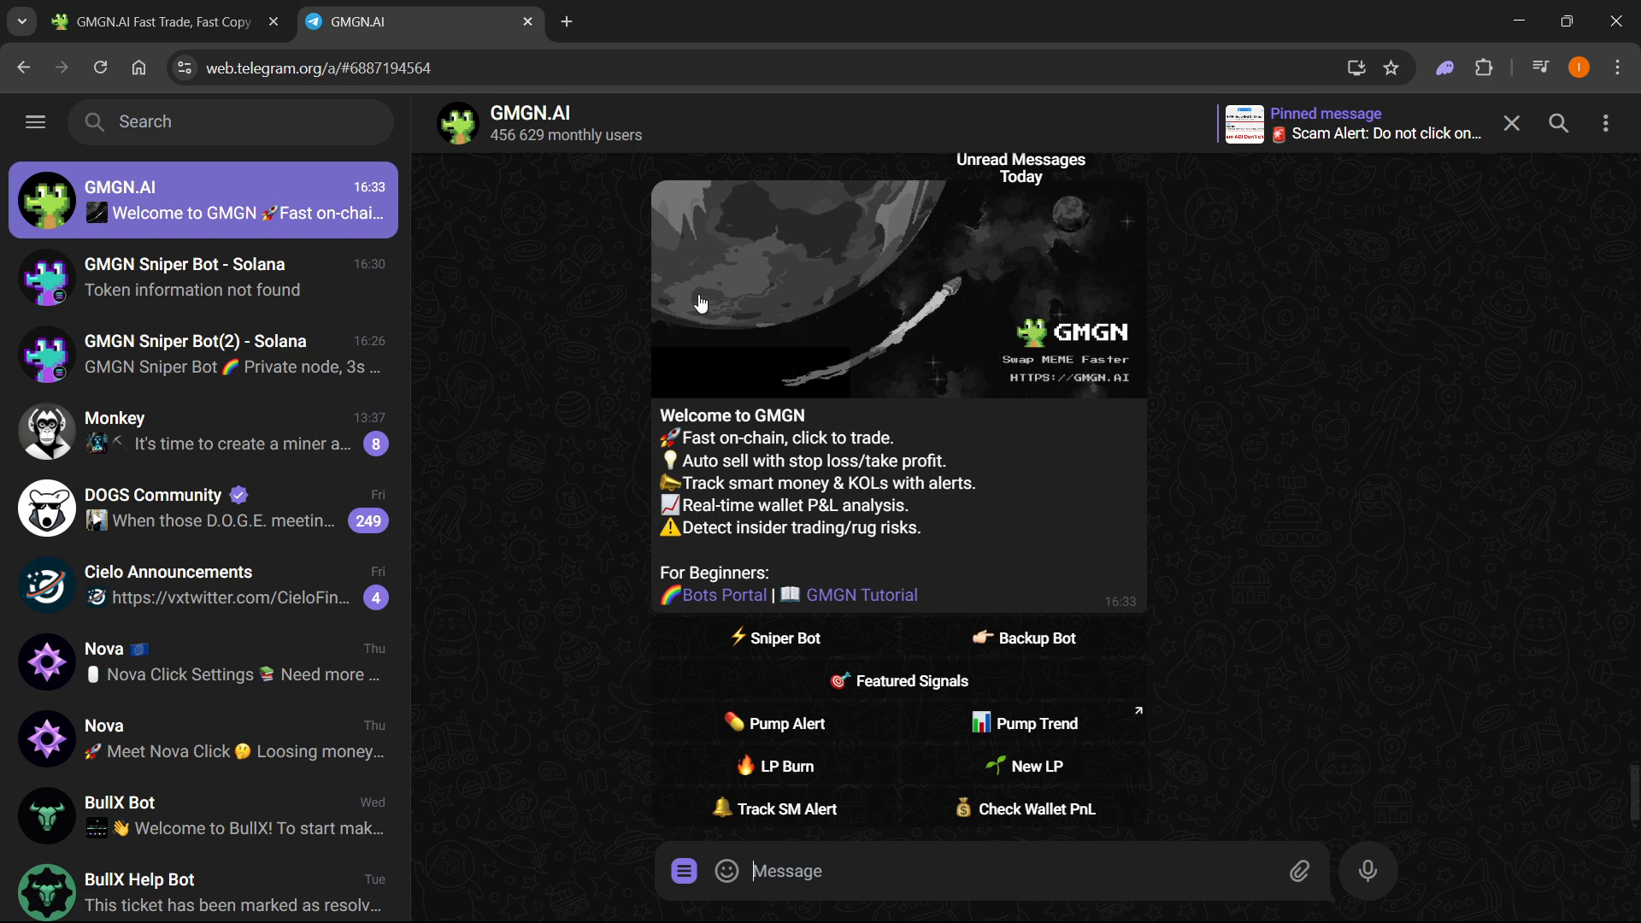
pyautogui.click(682, 870)
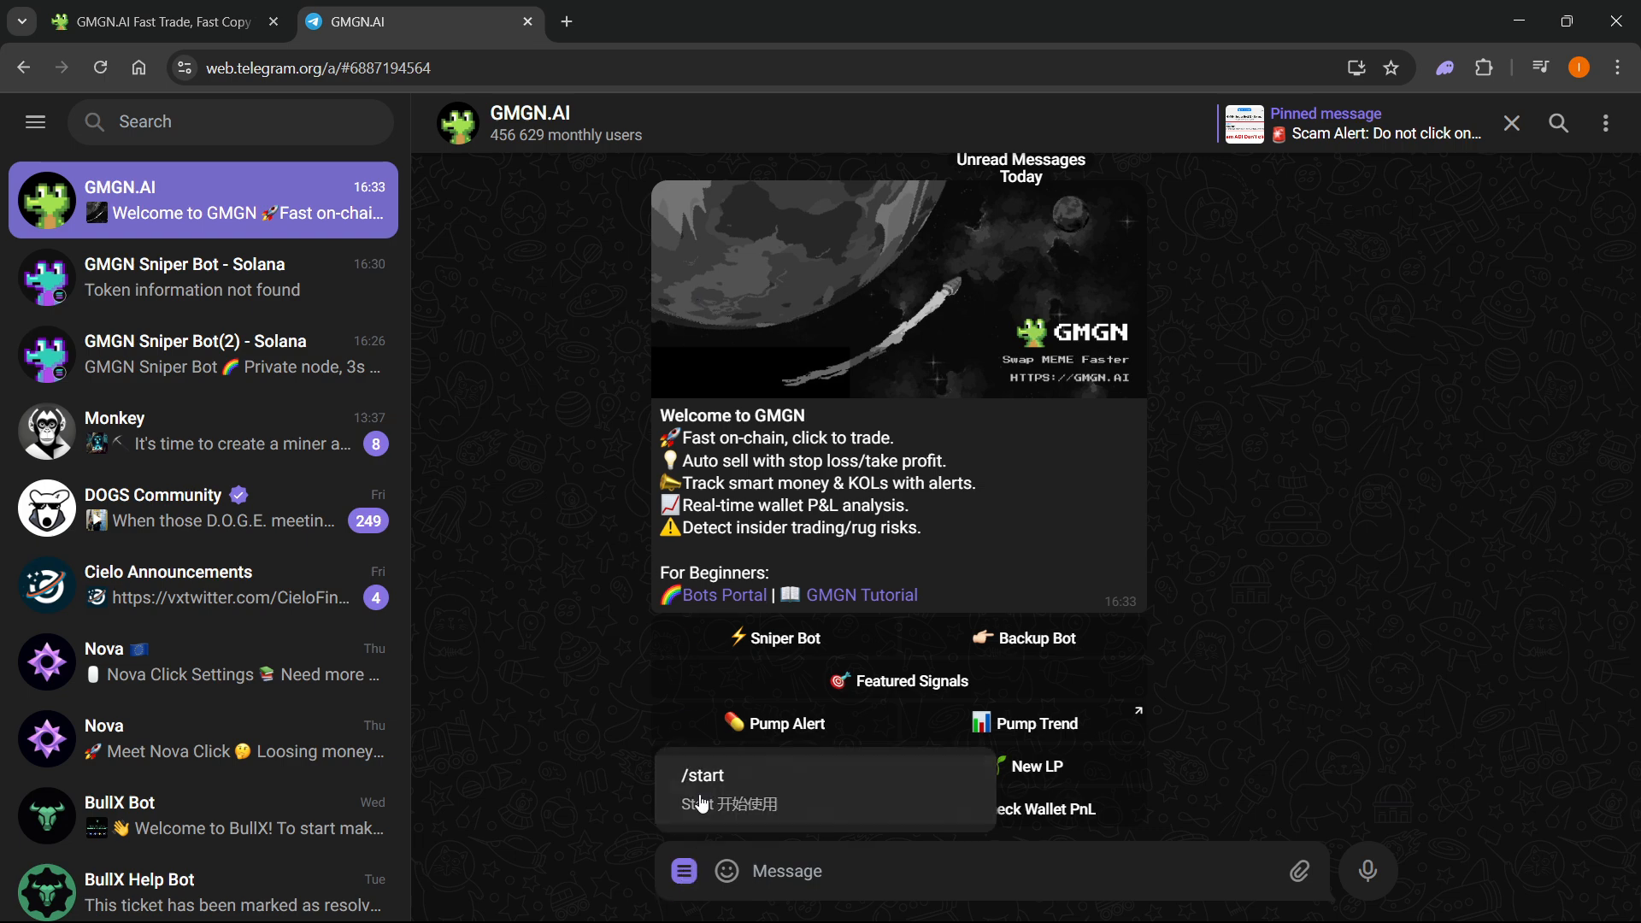
pyautogui.click(702, 791)
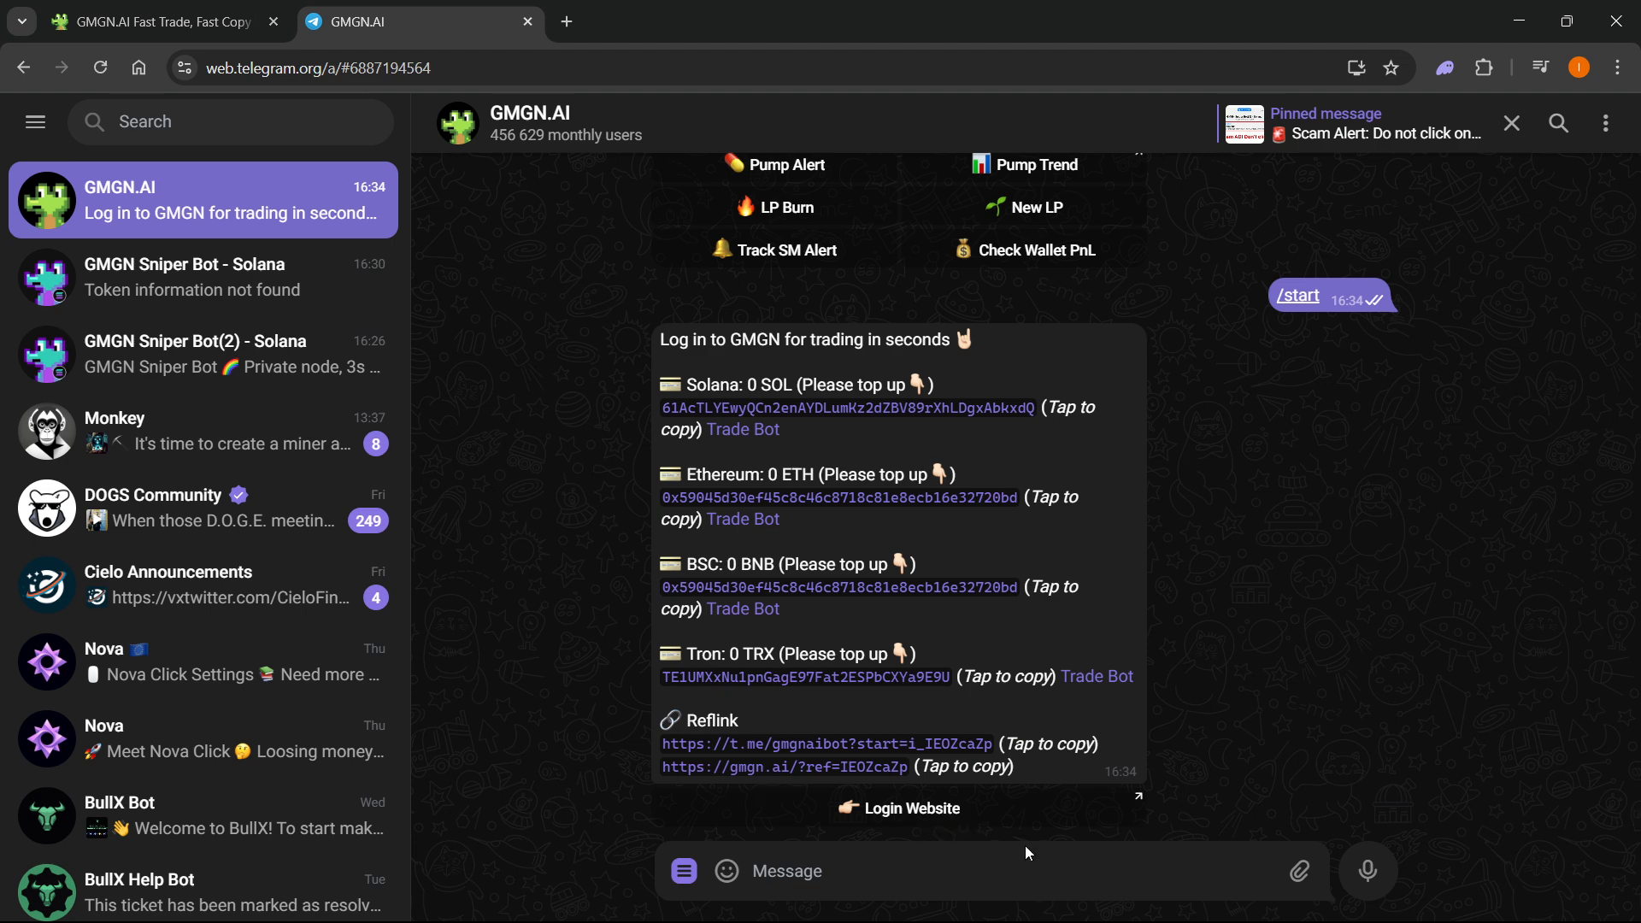
pyautogui.moveTo(1021, 819)
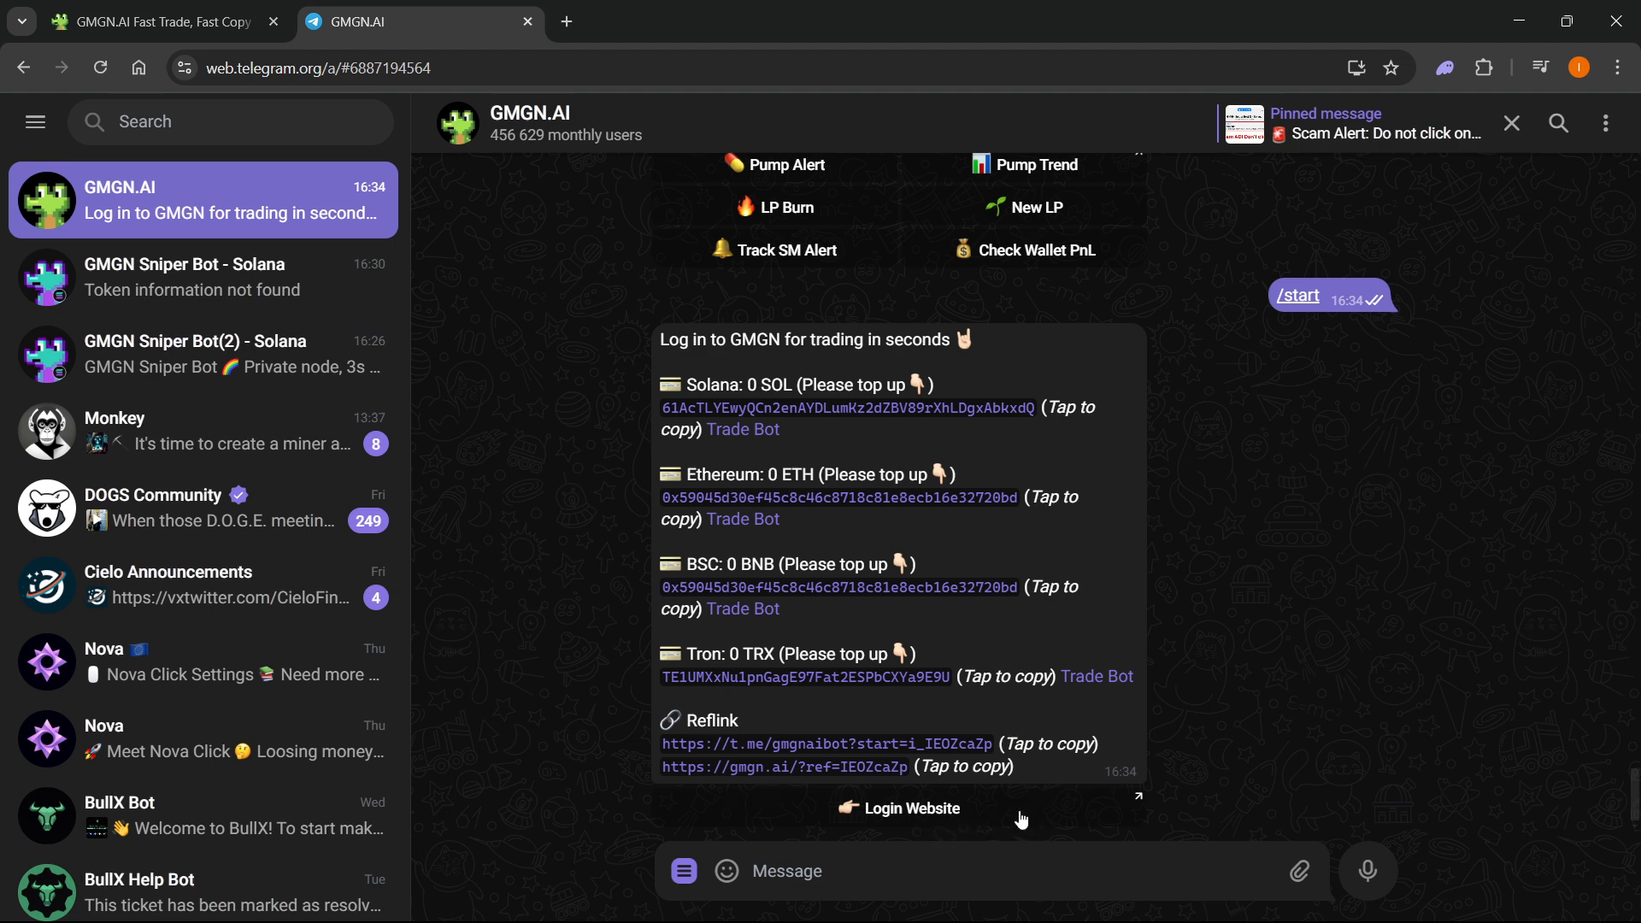
# - Log in to the GMGN website from the bot, then switch to the GMGN Sniper Bot - Solana chat
pyautogui.click(911, 809)
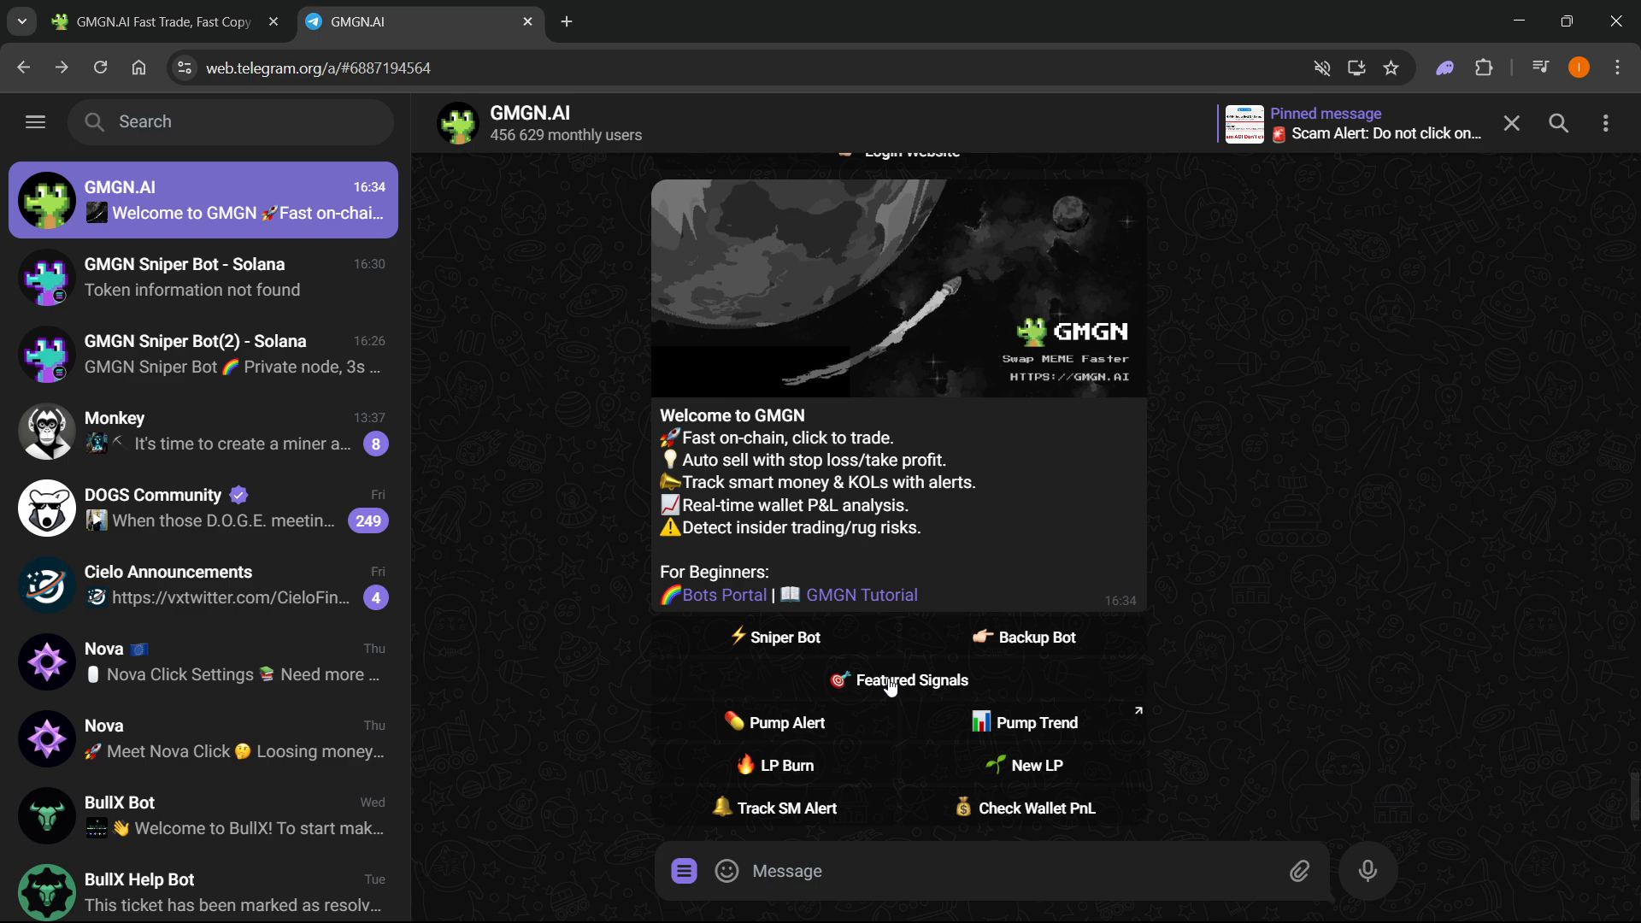
pyautogui.moveTo(804, 686)
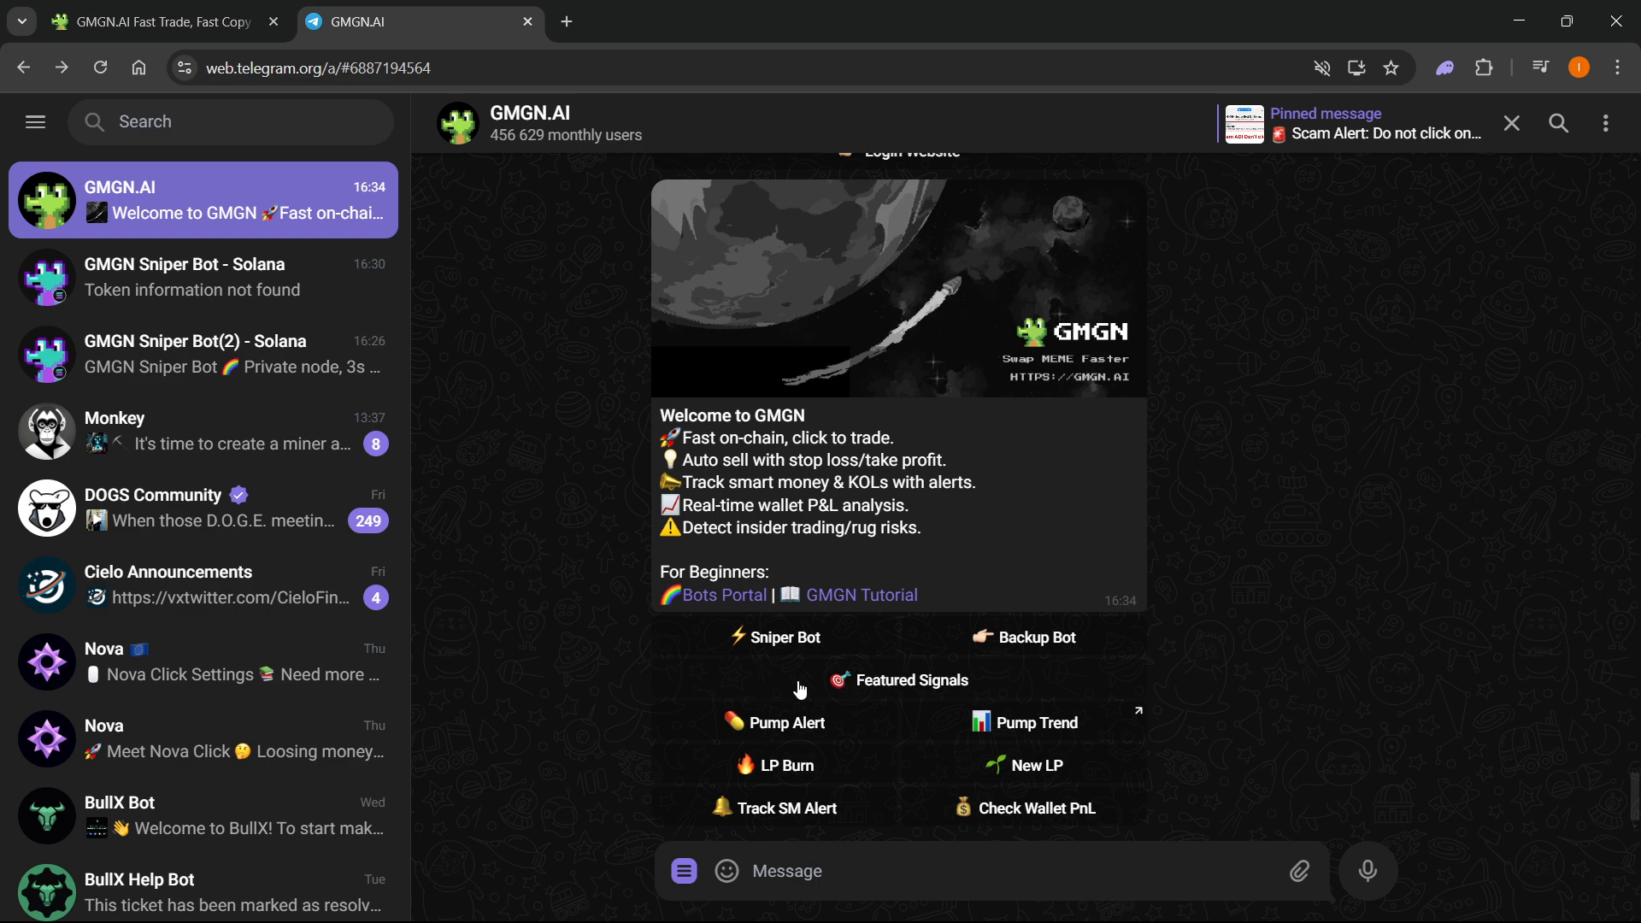
pyautogui.click(196, 276)
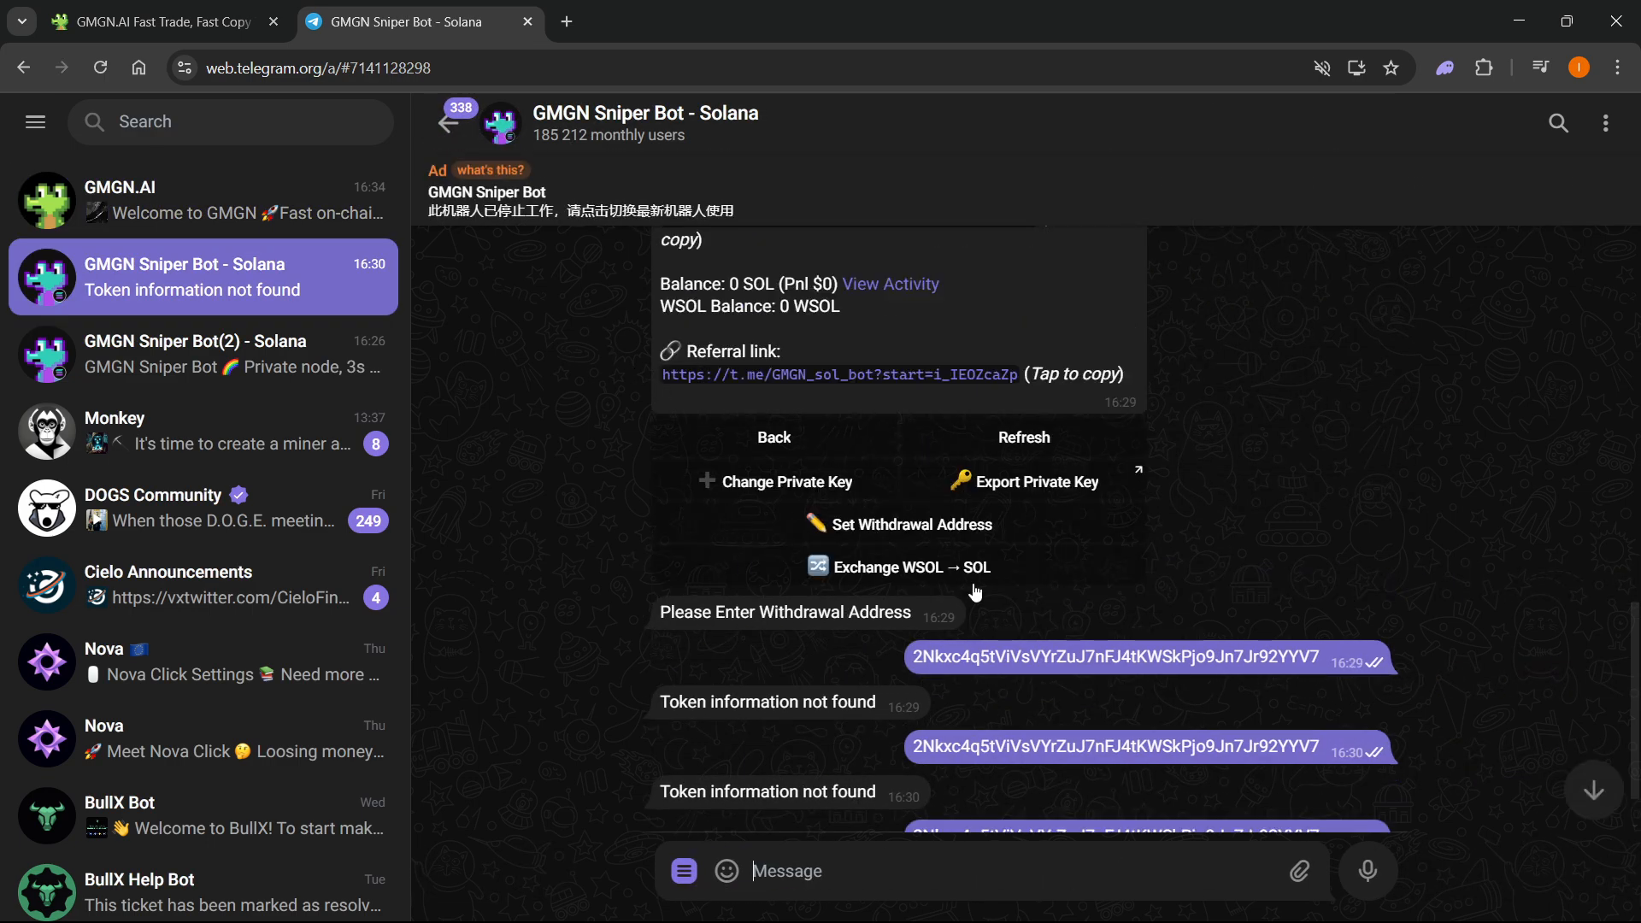
pyautogui.write('/start')
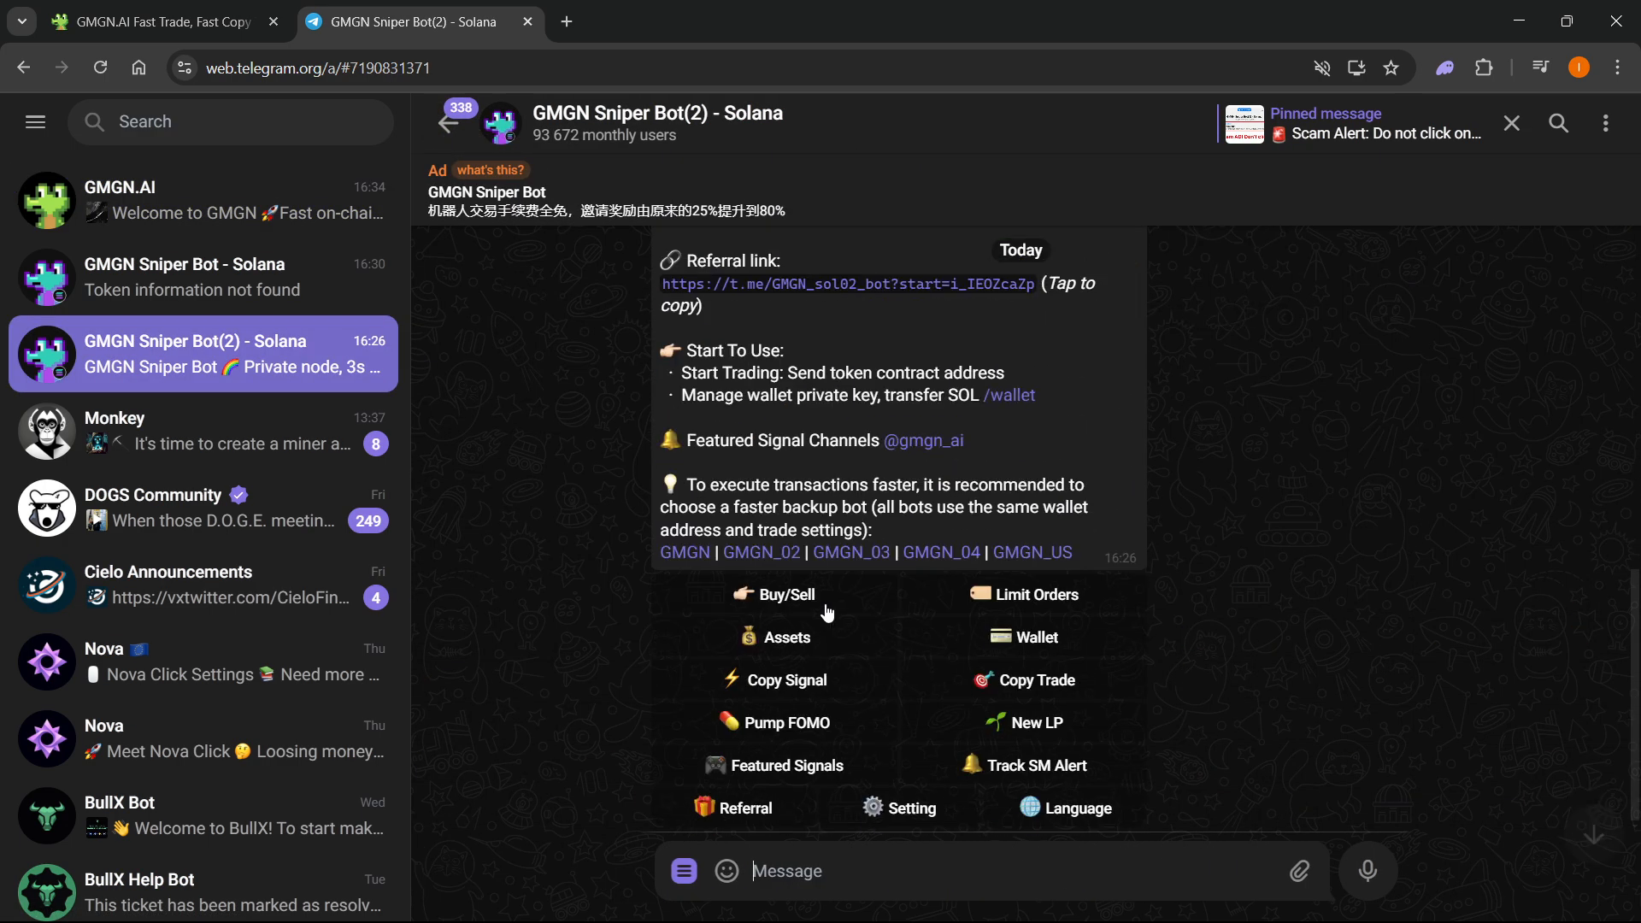
pyautogui.click(196, 200)
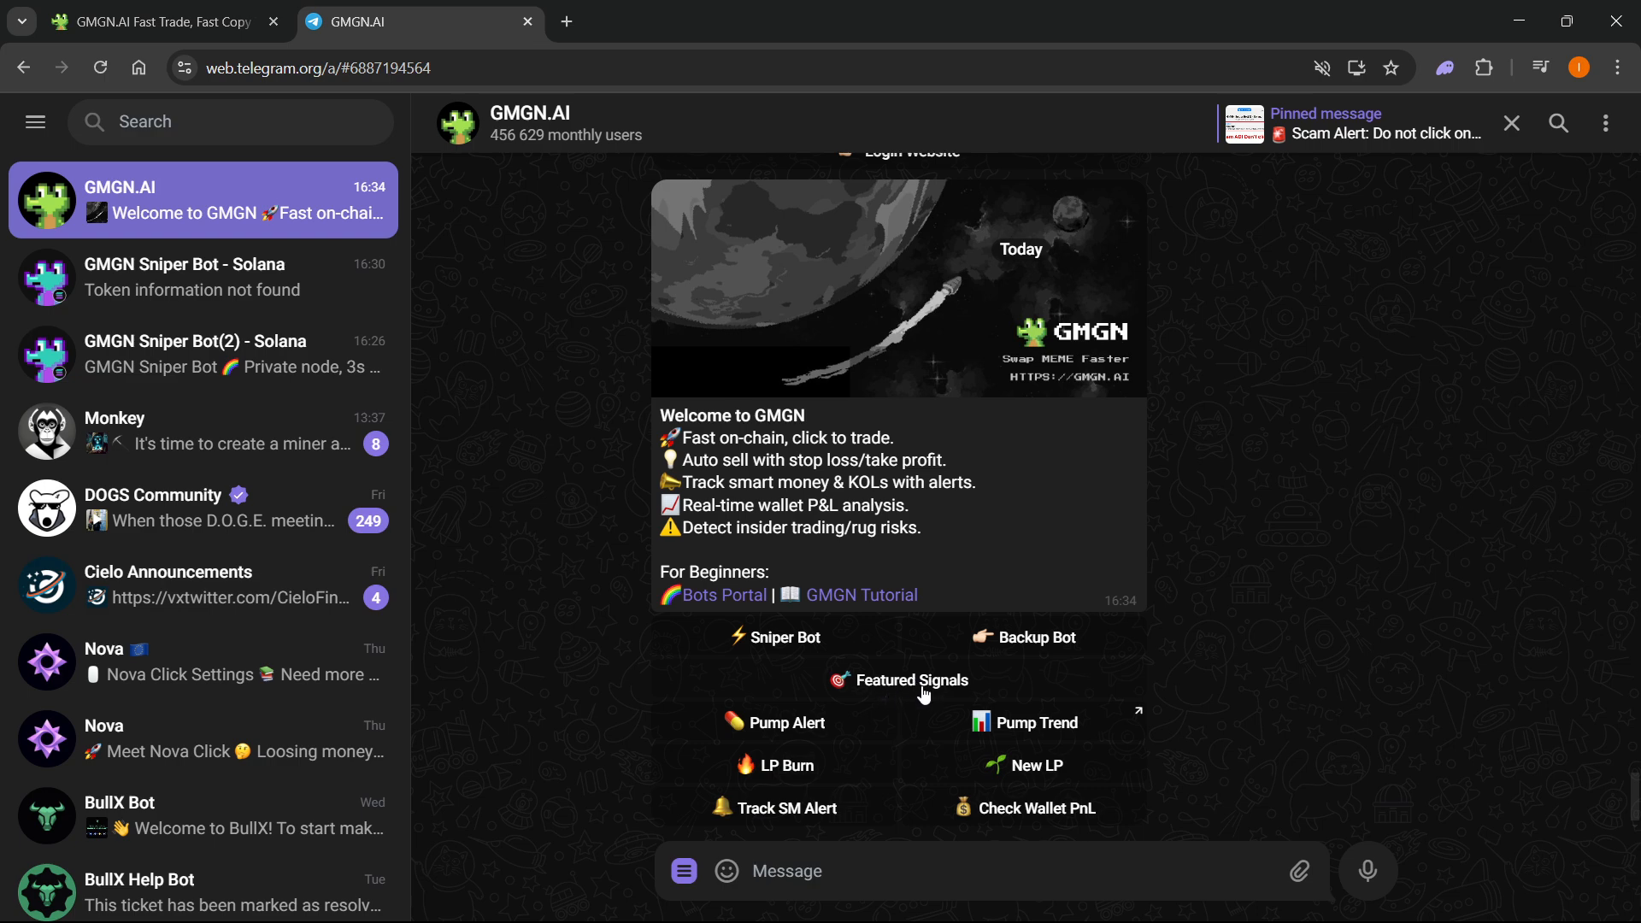
pyautogui.click(912, 680)
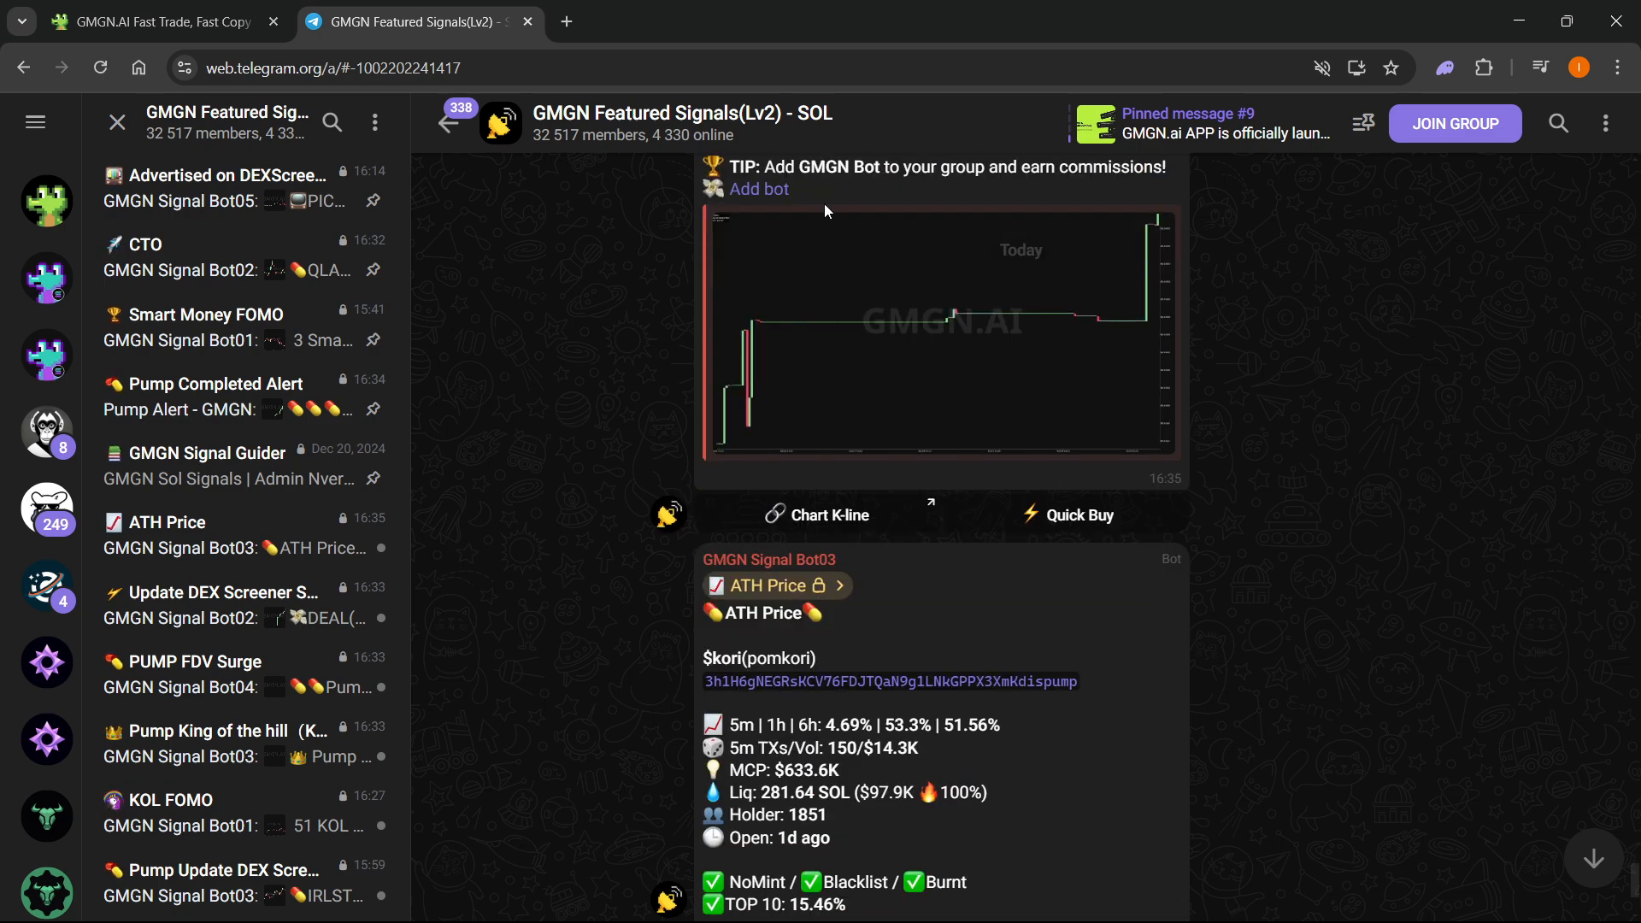
pyautogui.scroll(-3)
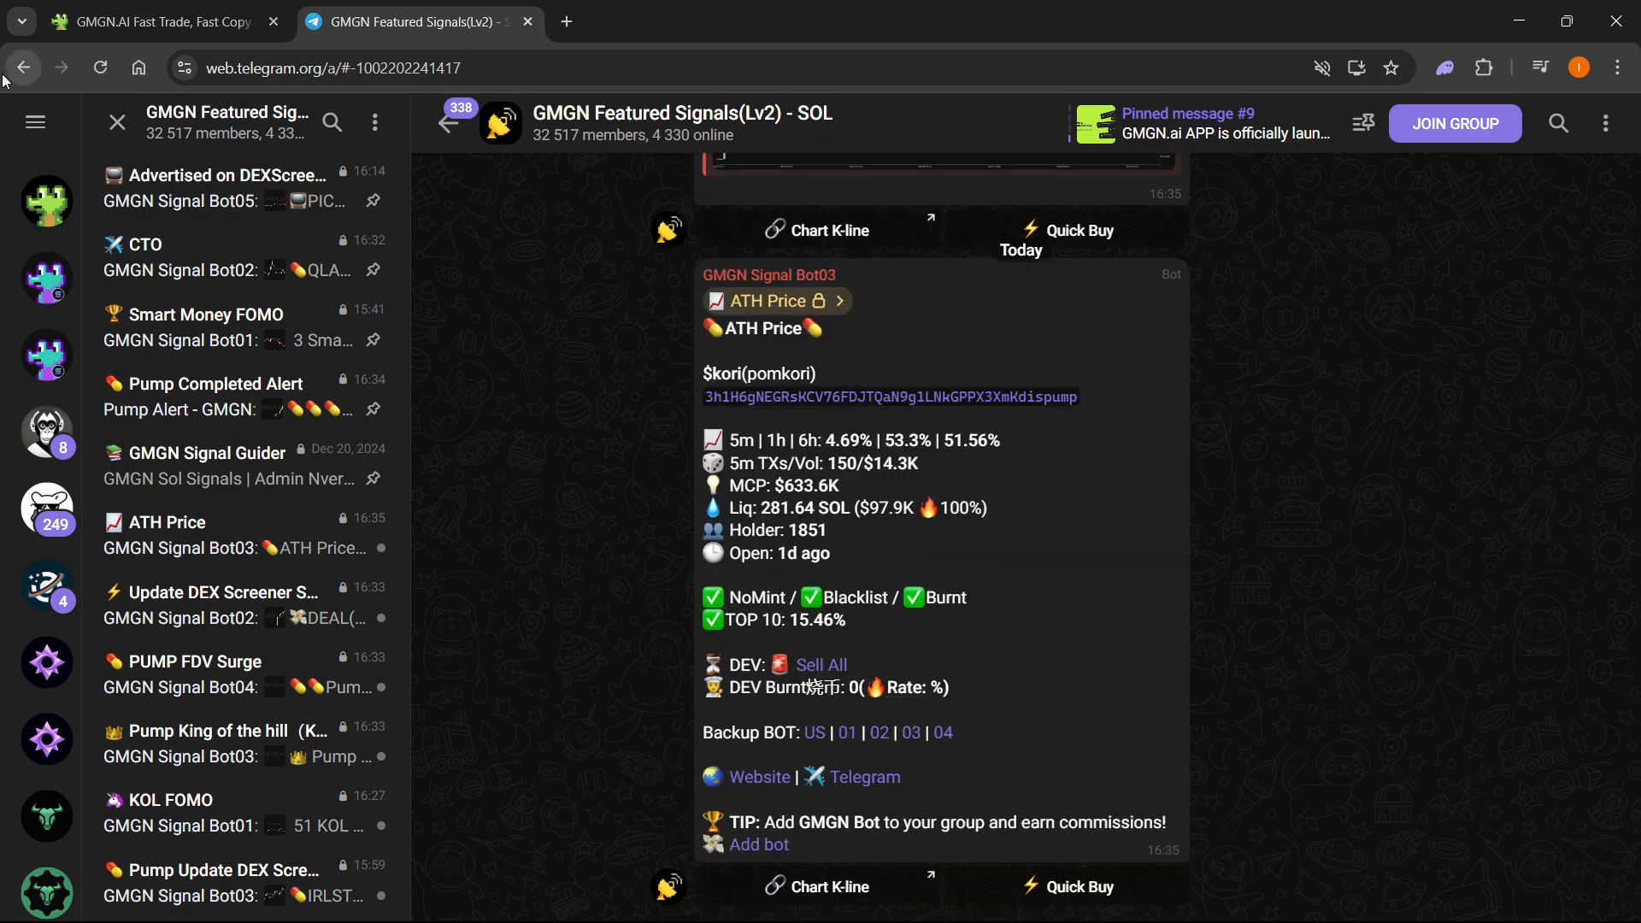
pyautogui.click(45, 196)
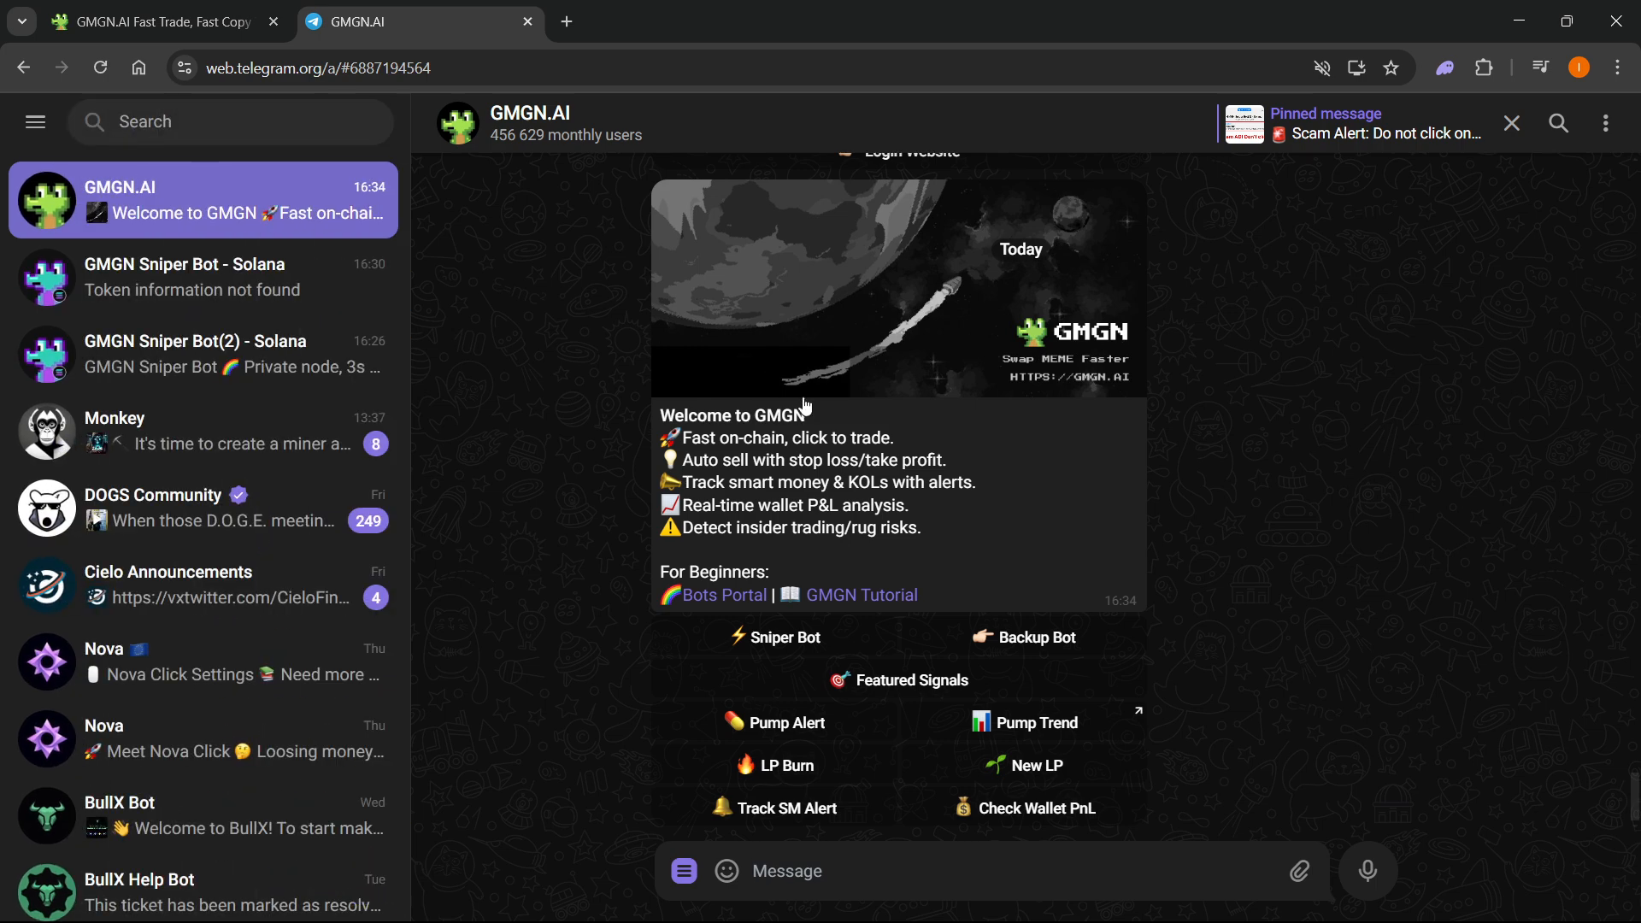
pyautogui.moveTo(1049, 731)
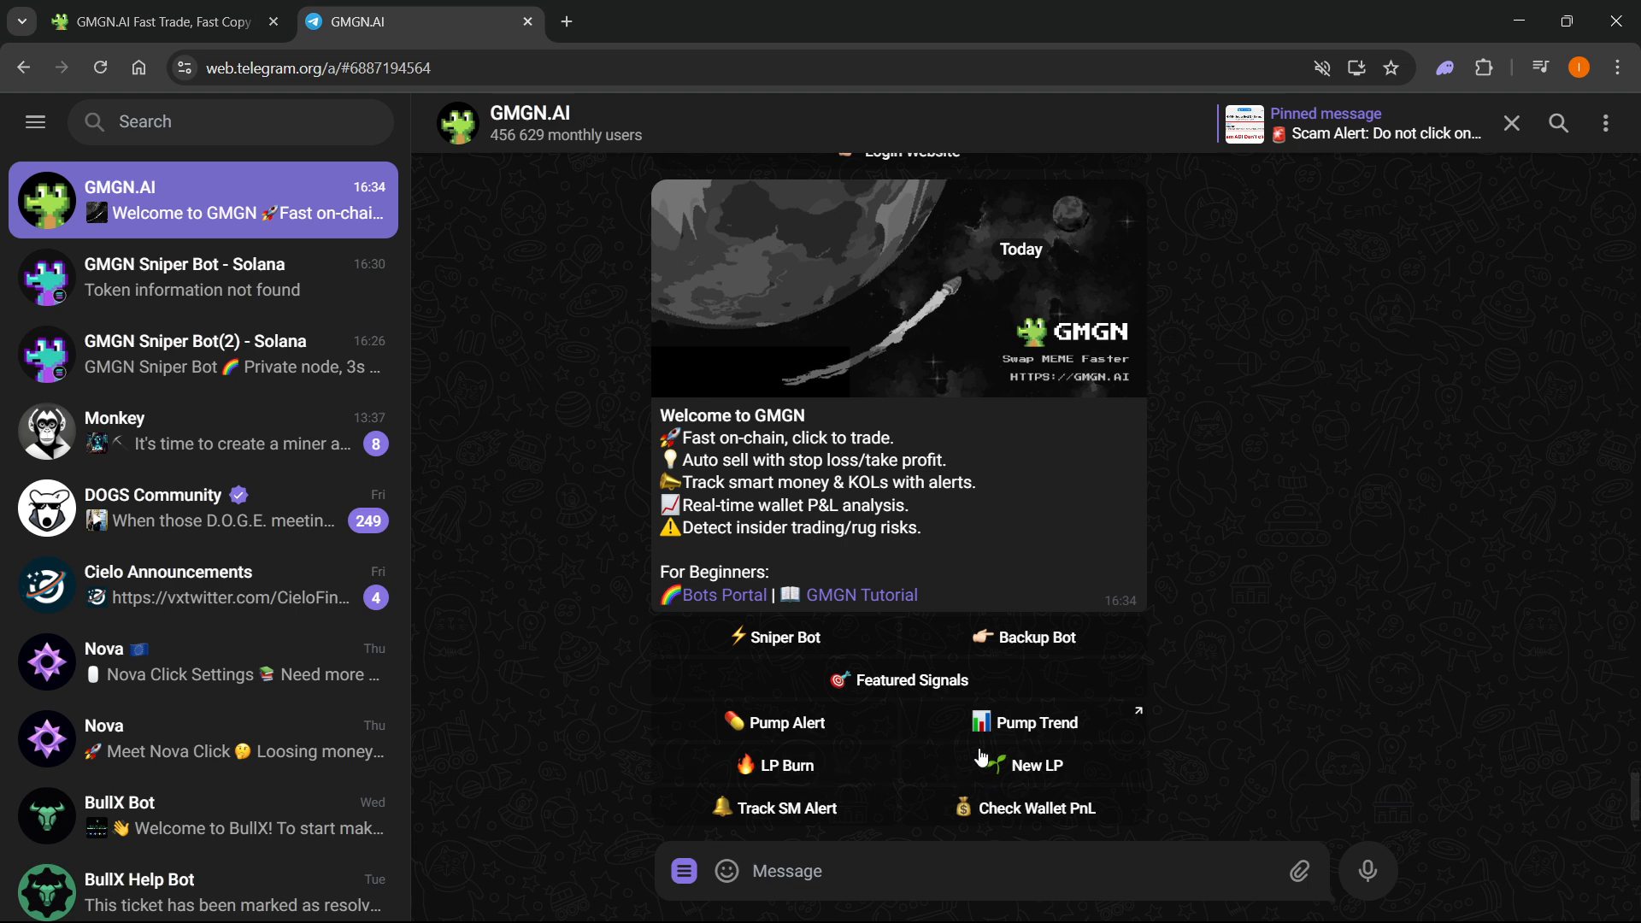
pyautogui.moveTo(977, 761)
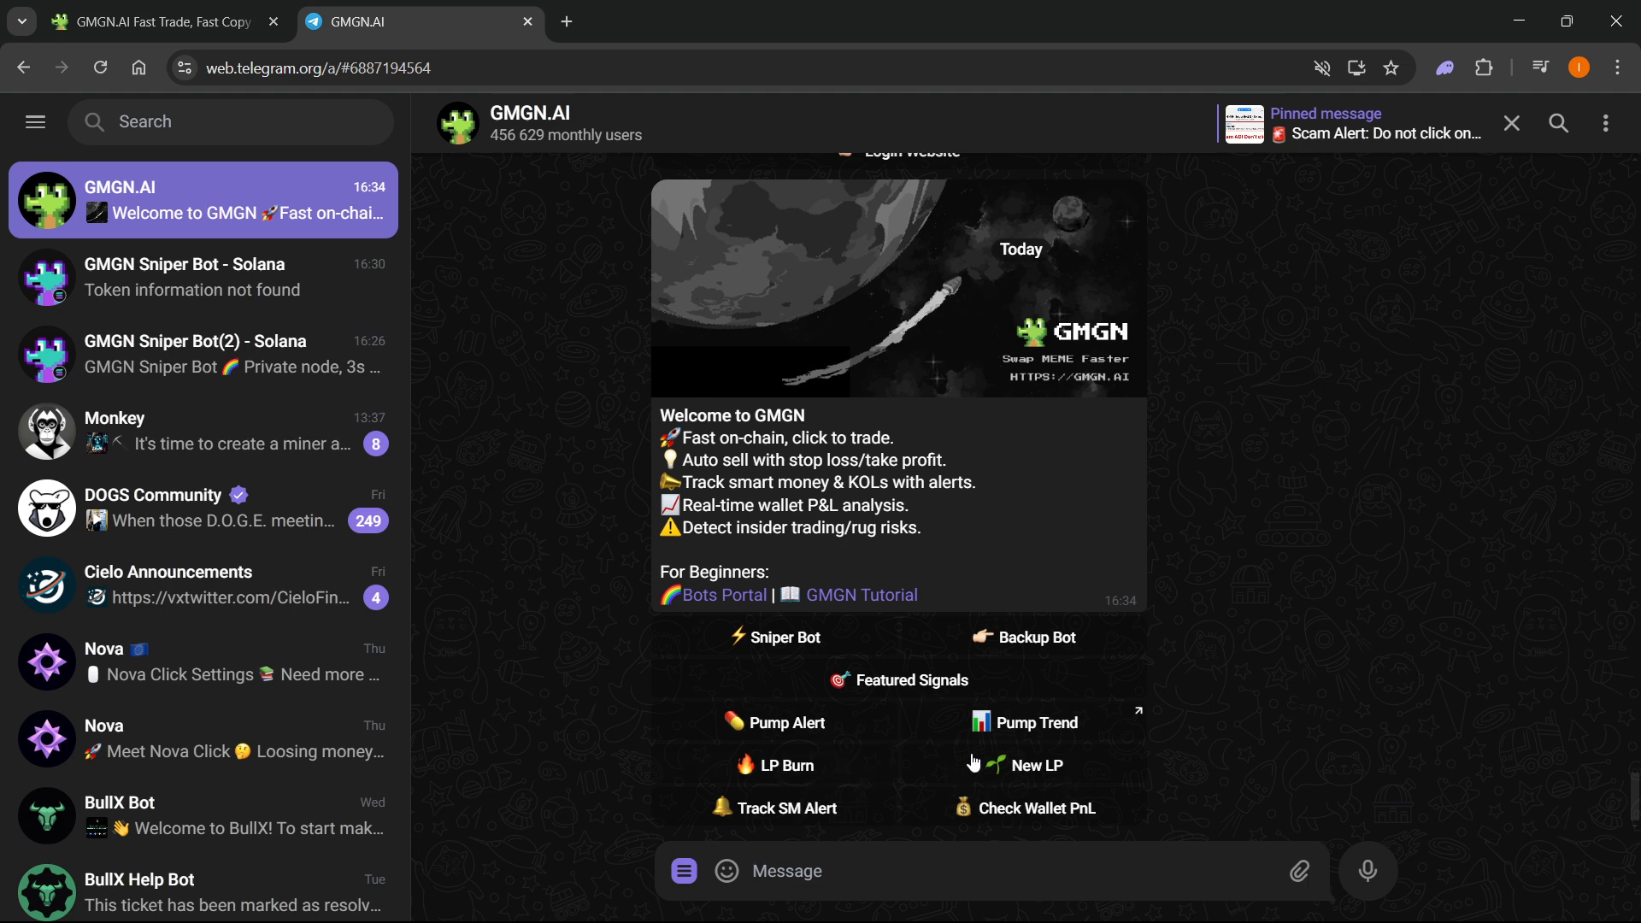
pyautogui.moveTo(947, 846)
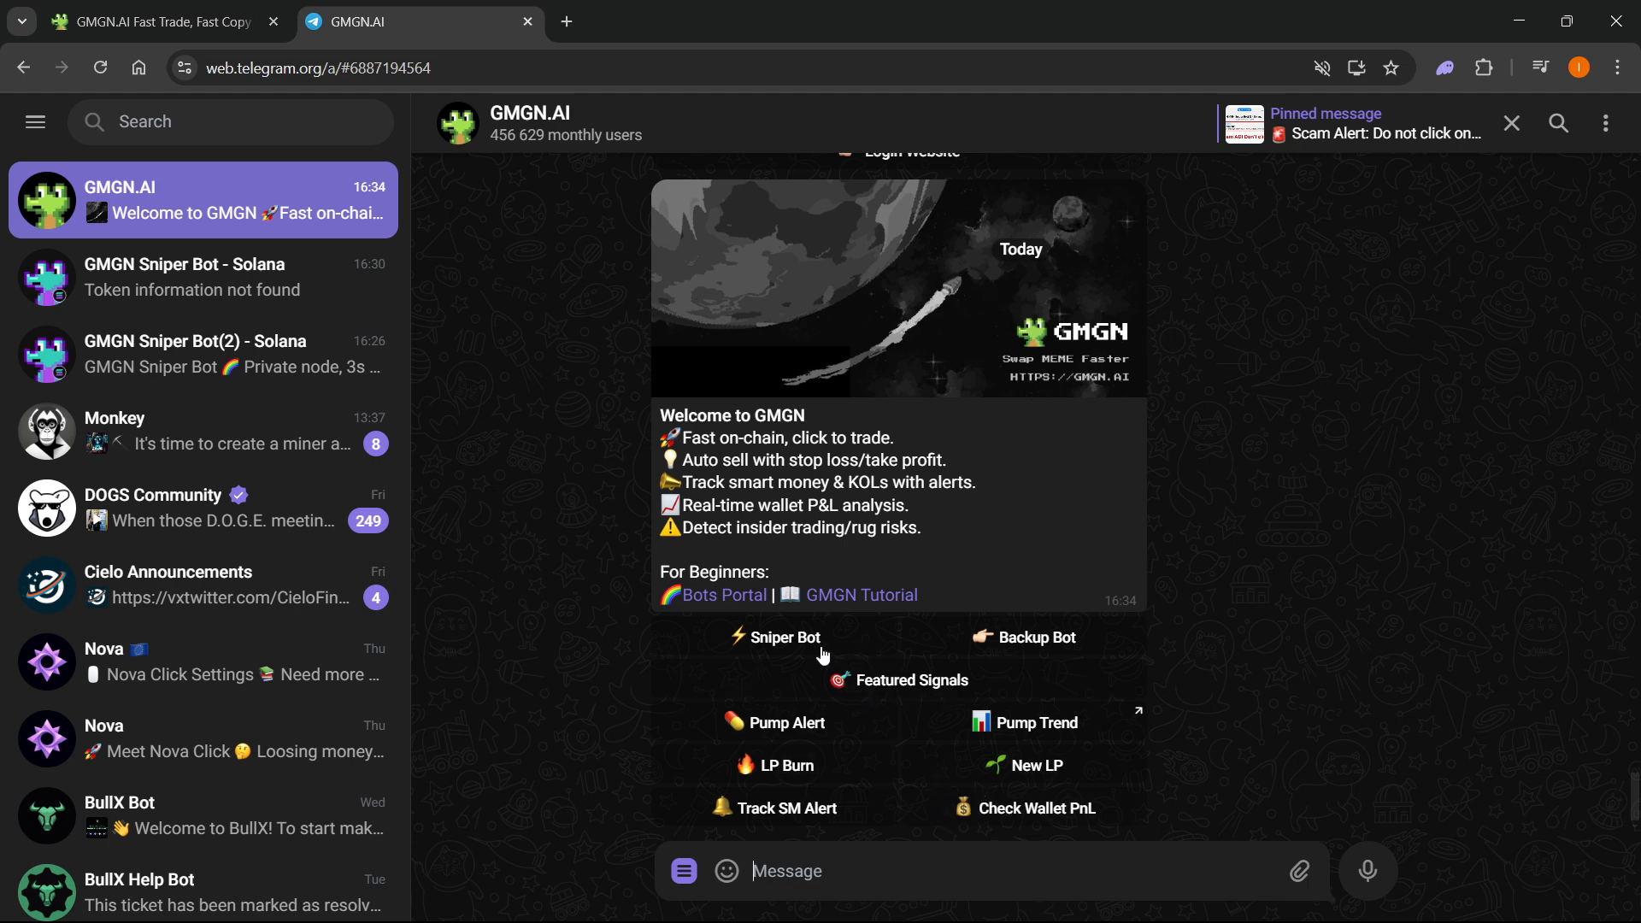
pyautogui.moveTo(812, 650)
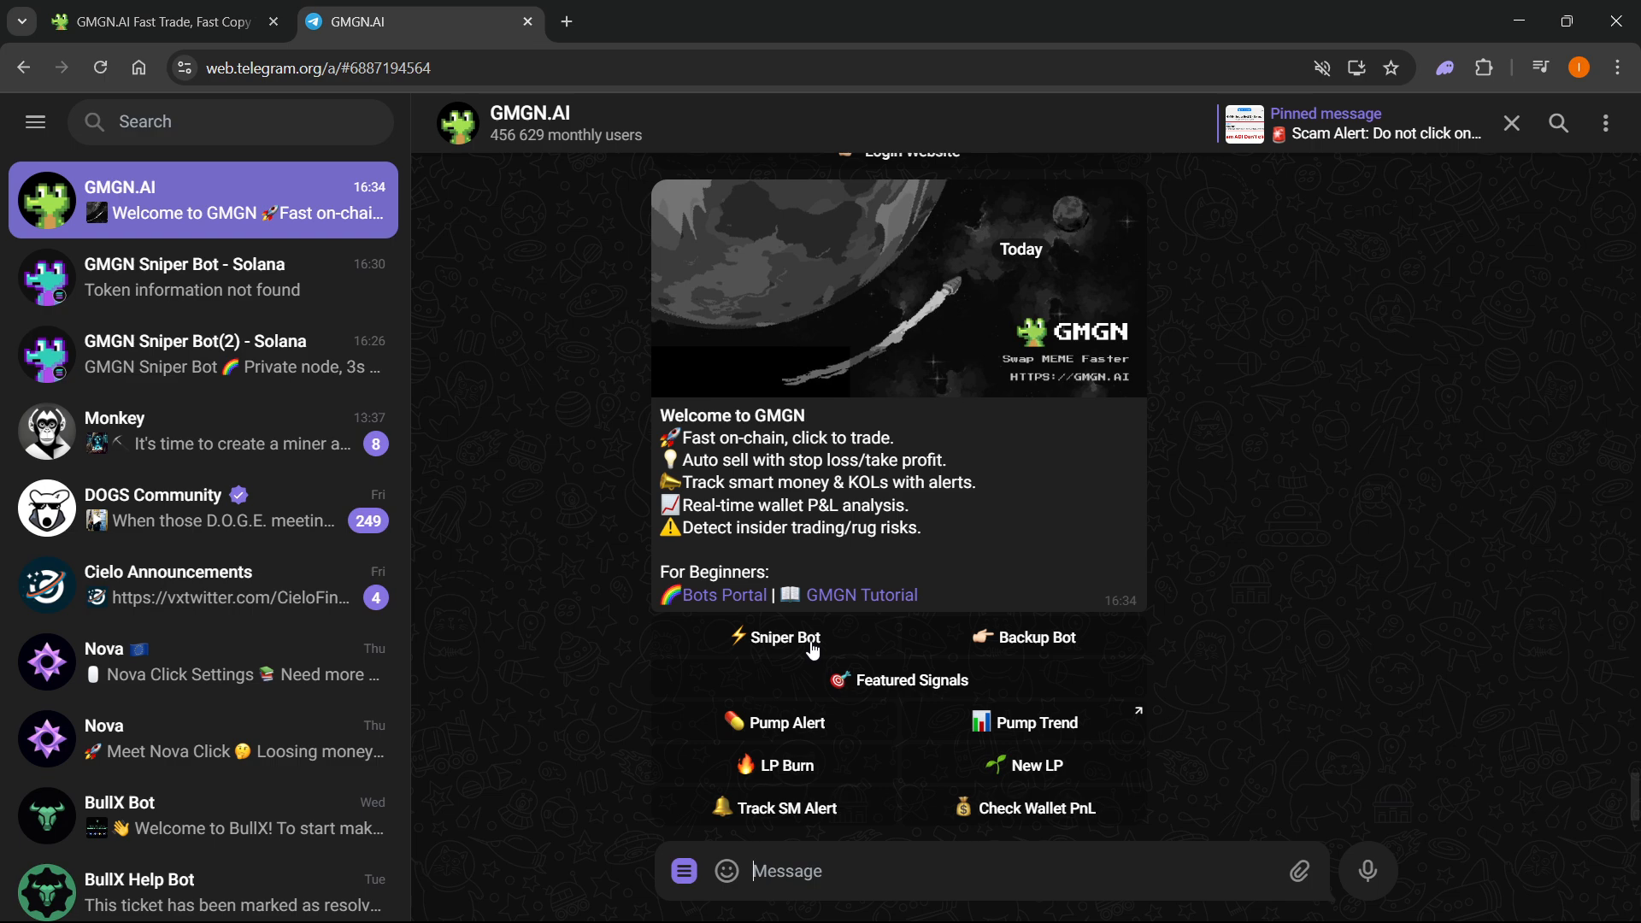